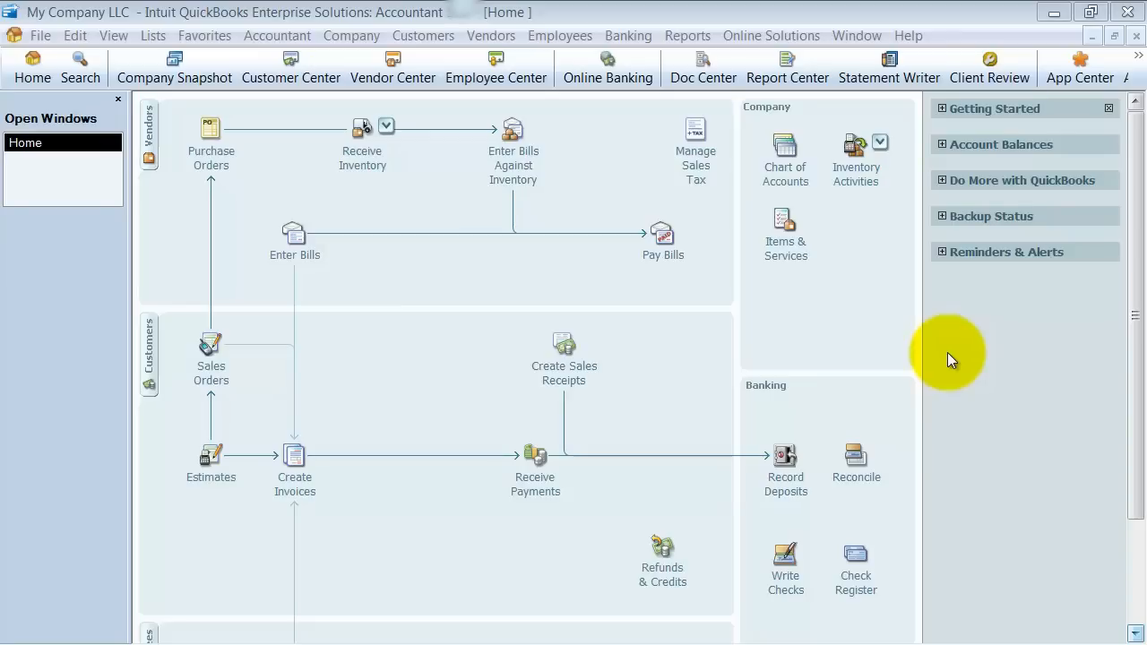
{"action": "mouse_move", "coordinate": [681, 574]}
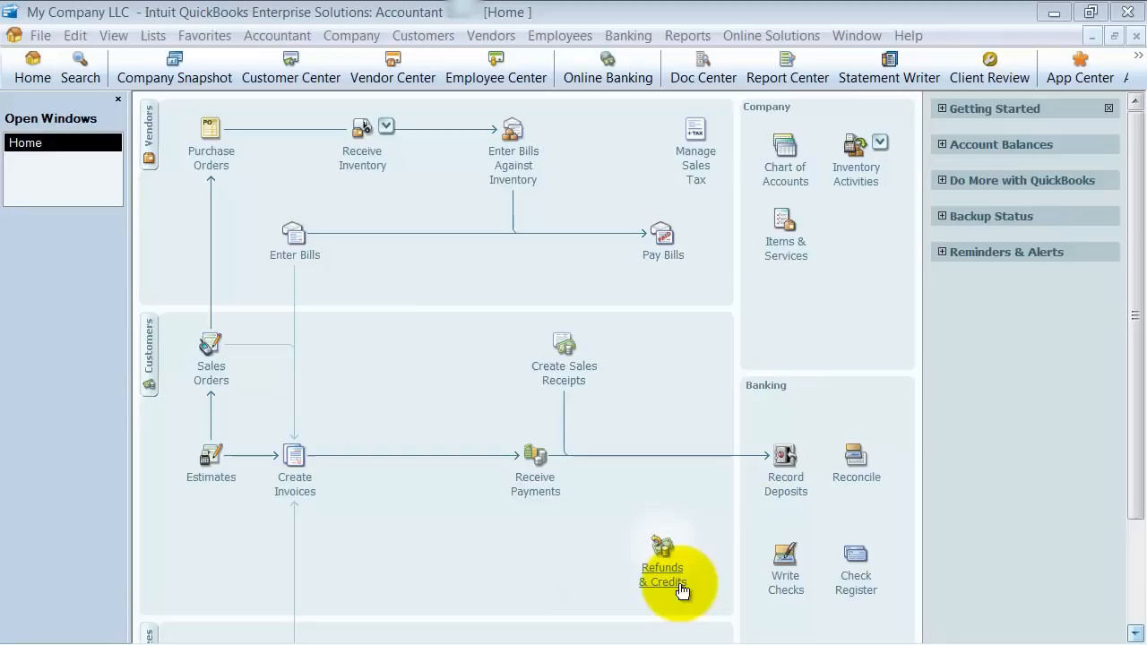
{"action": "mouse_move", "coordinate": [631, 568]}
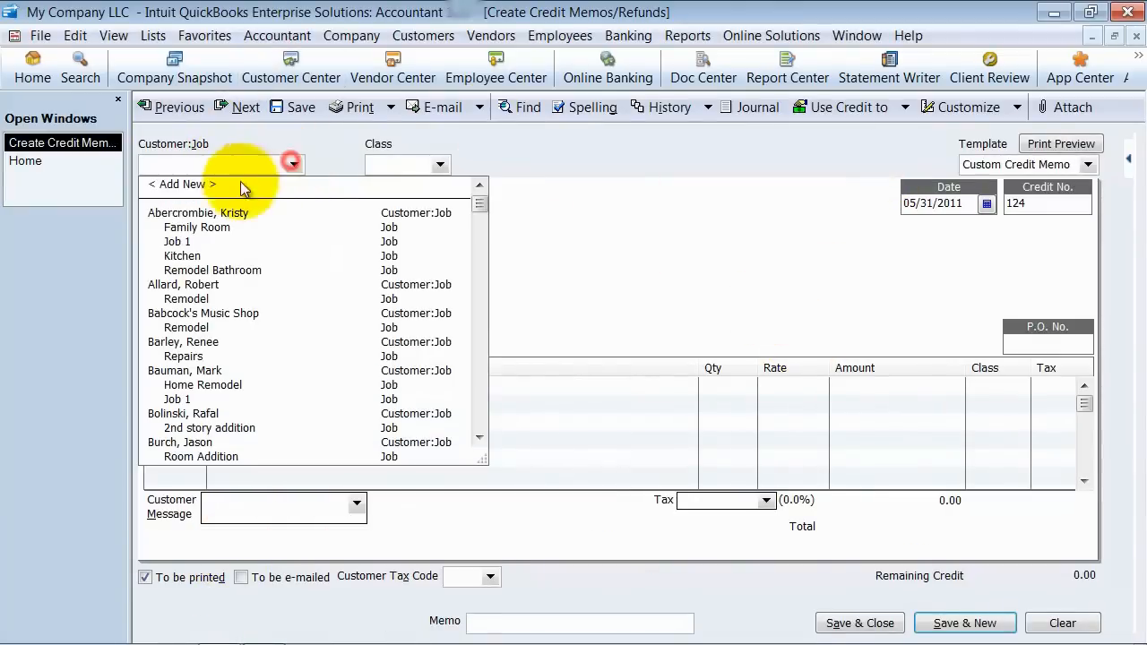
Choose Kristy Abercrombie as customer and review the template, date and Credit No. 124 fields
{"action": "left_click", "coordinate": [198, 212]}
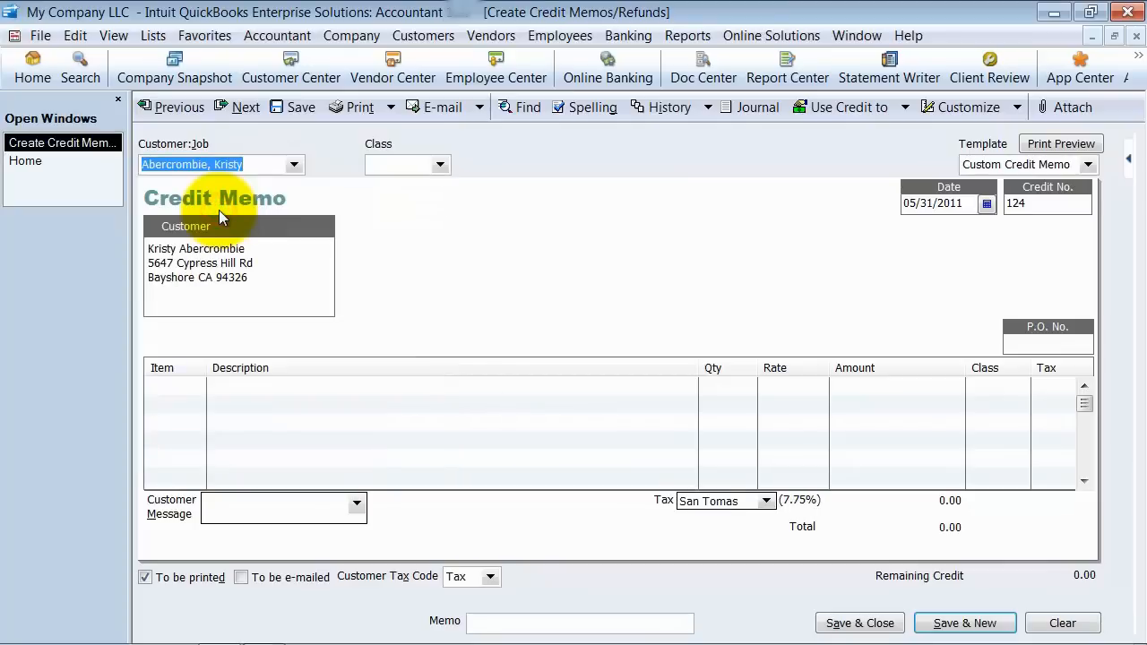
{"action": "mouse_move", "coordinate": [939, 172]}
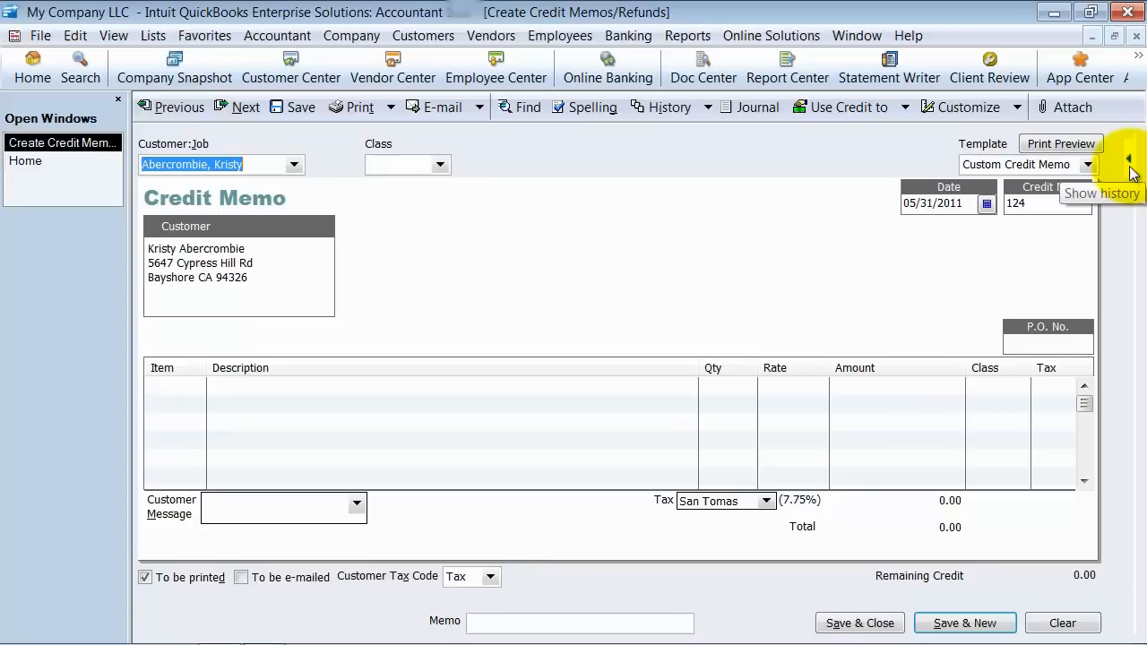
{"action": "left_click", "coordinate": [1129, 158]}
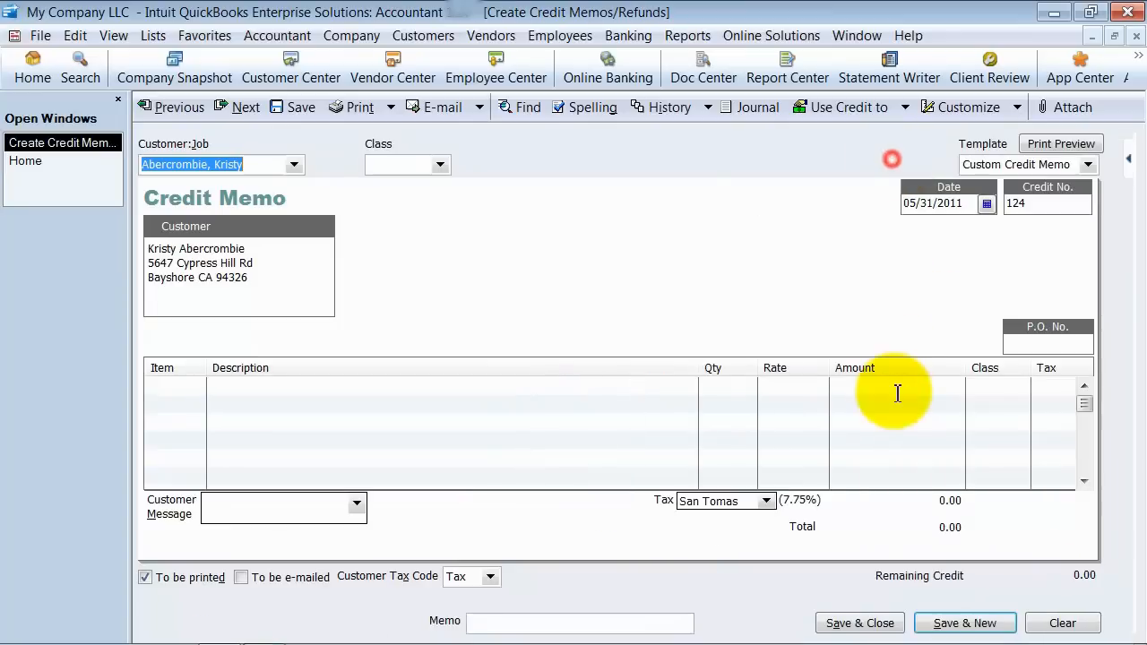
{"action": "left_click", "coordinate": [1047, 203]}
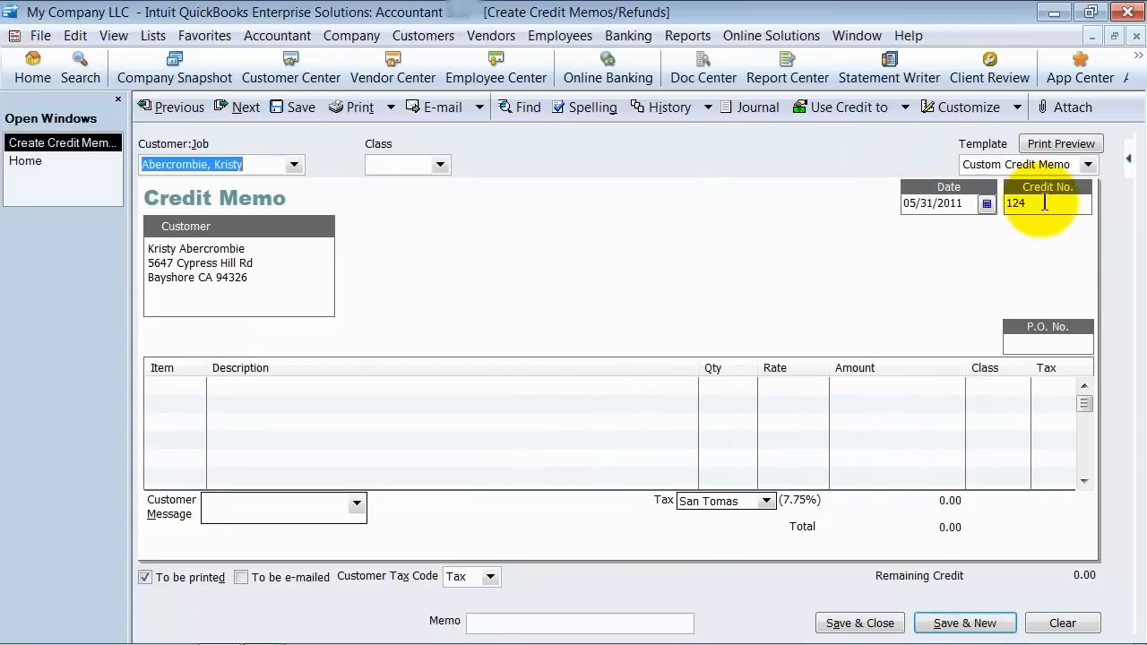
{"action": "mouse_move", "coordinate": [373, 591]}
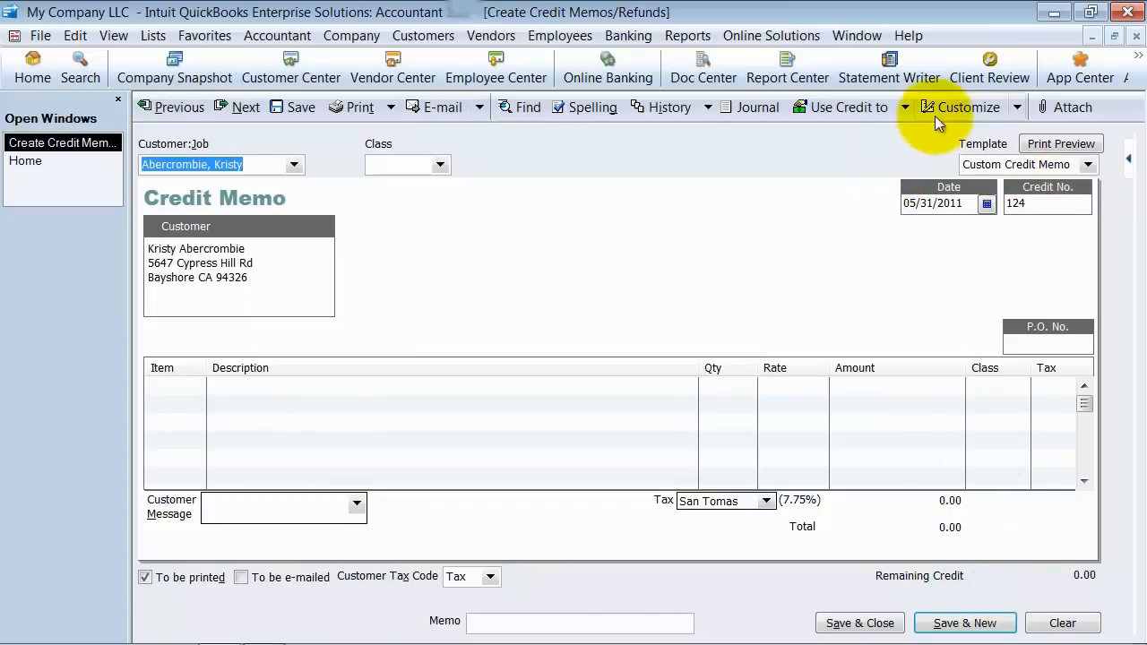
{"action": "left_click", "coordinate": [967, 108]}
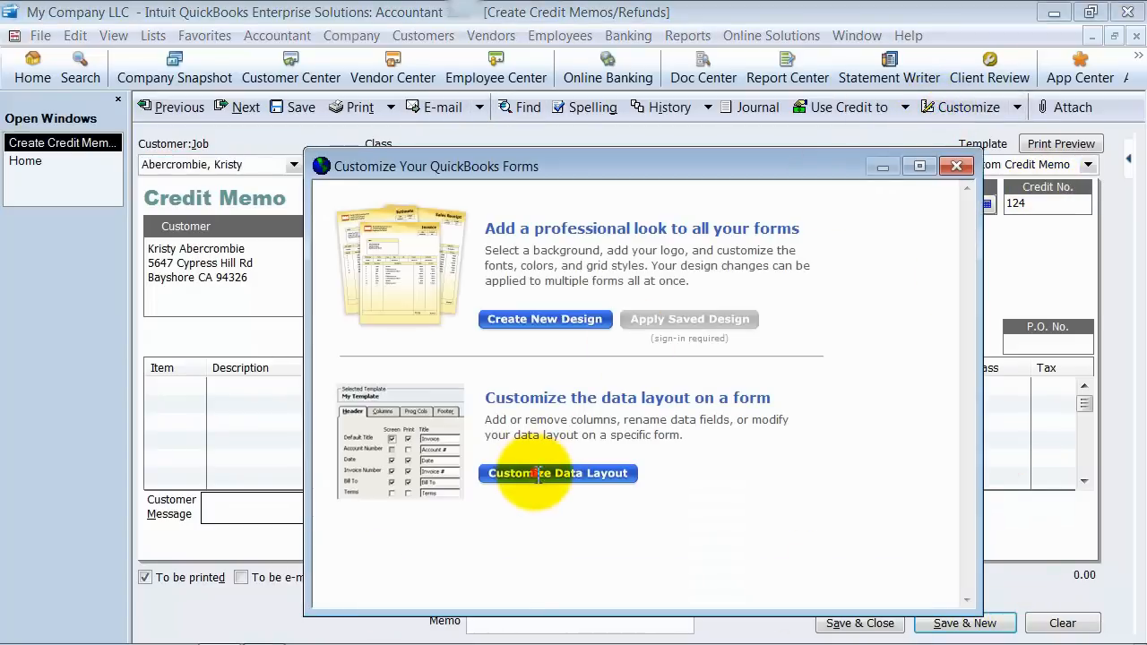
{"action": "left_click", "coordinate": [558, 473]}
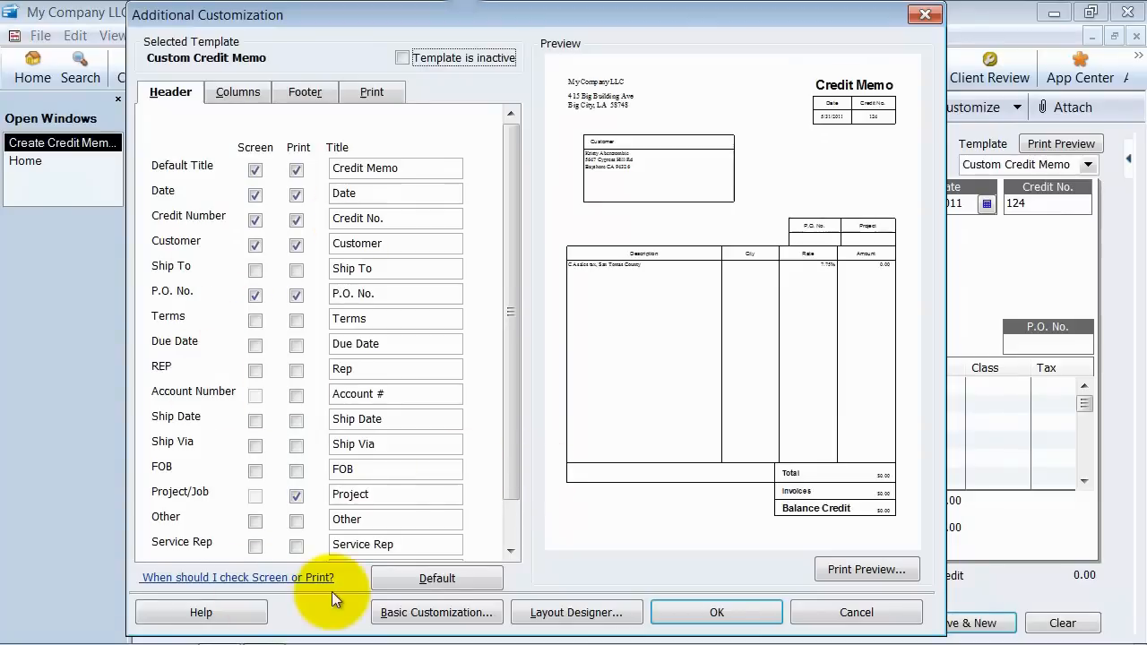
{"action": "mouse_move", "coordinate": [523, 248]}
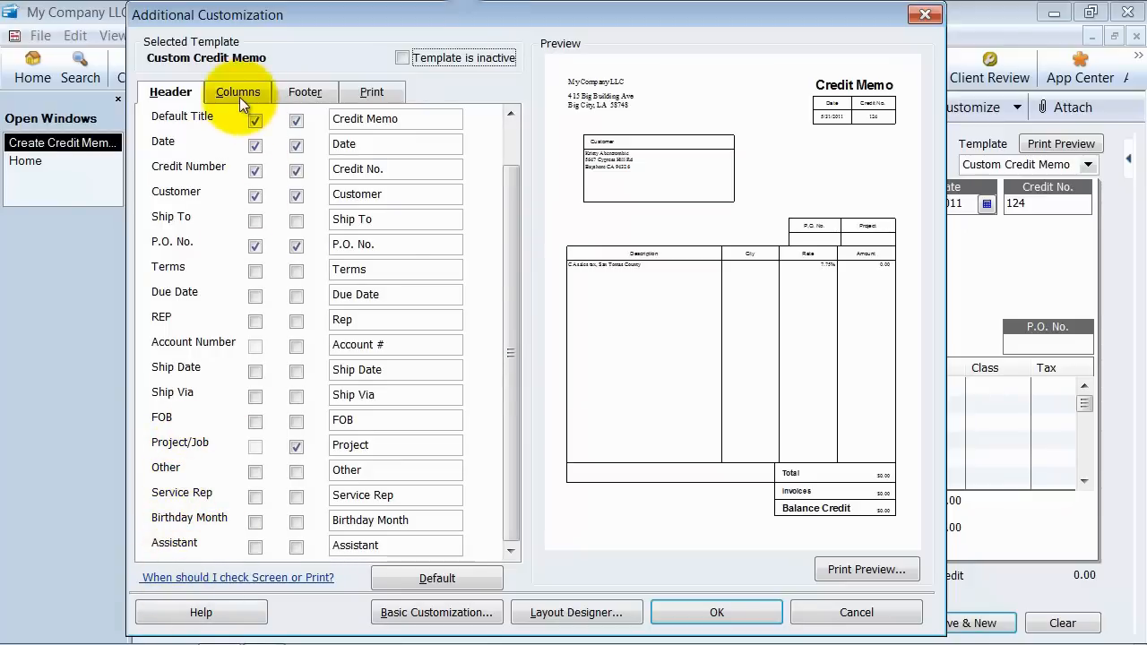
{"action": "left_click", "coordinate": [236, 91]}
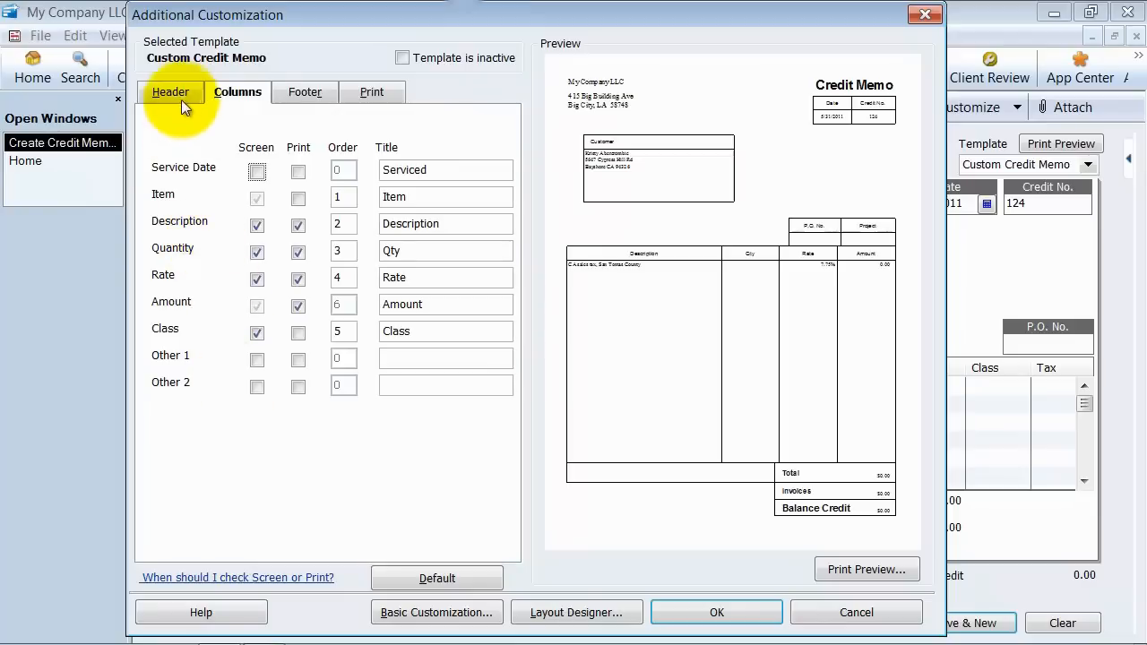
{"action": "left_click", "coordinate": [170, 91]}
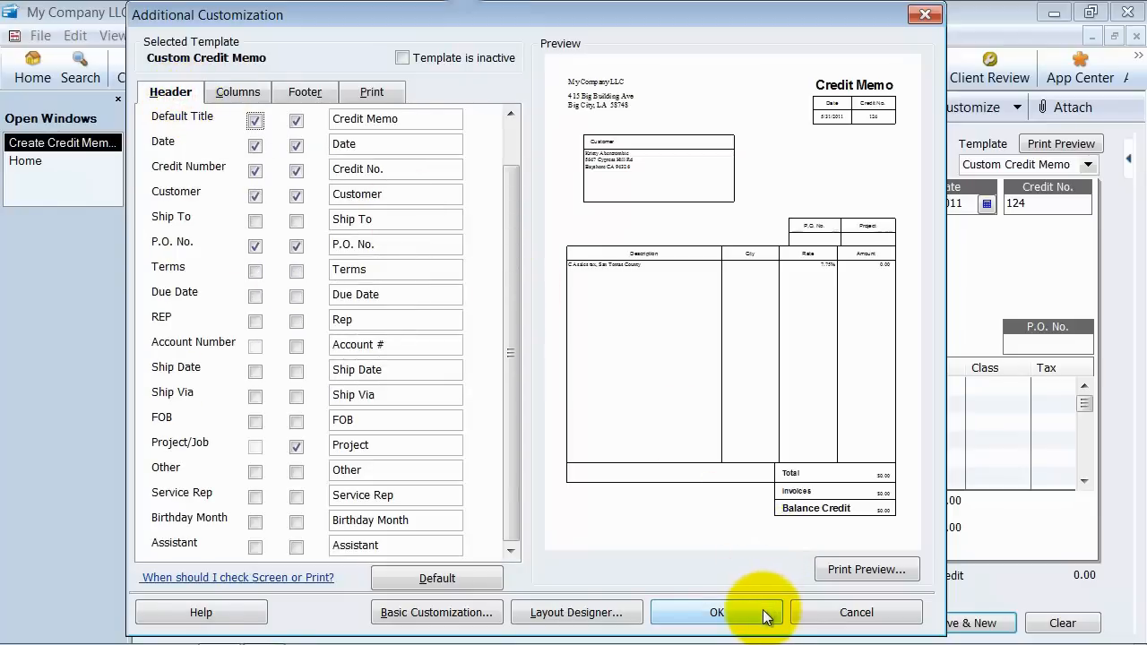
{"action": "left_click", "coordinate": [717, 613]}
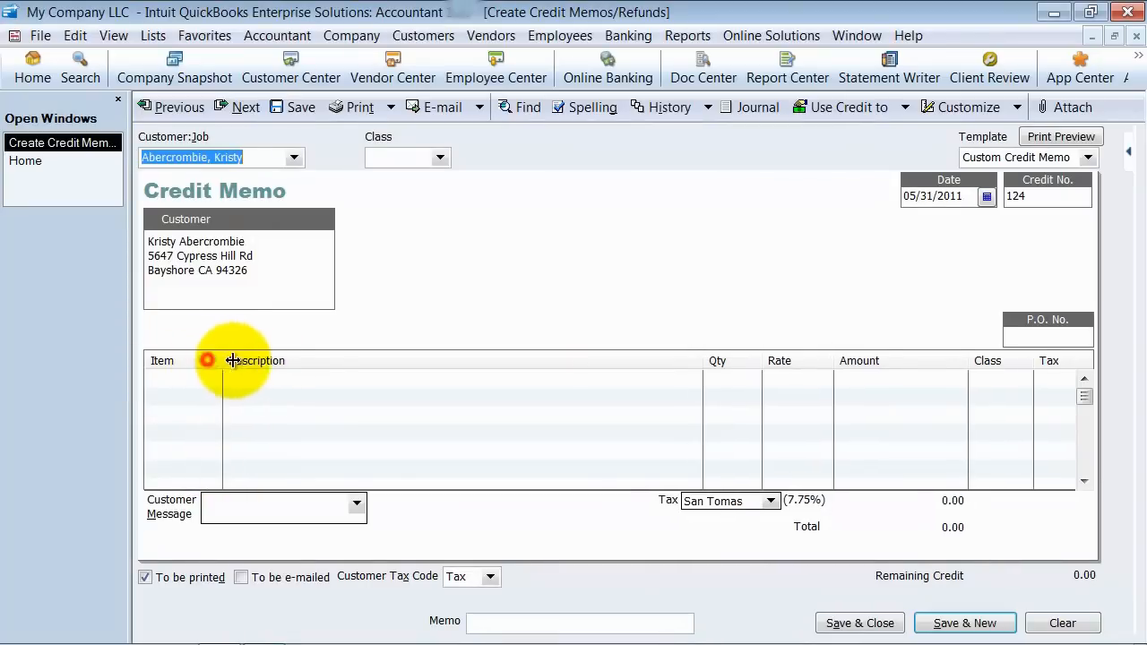
Widen the Item column to add the Hardware:Brass hinges line, 5 at 15.75
{"action": "left_click", "coordinate": [211, 379]}
{"action": "type", "text": "5"}
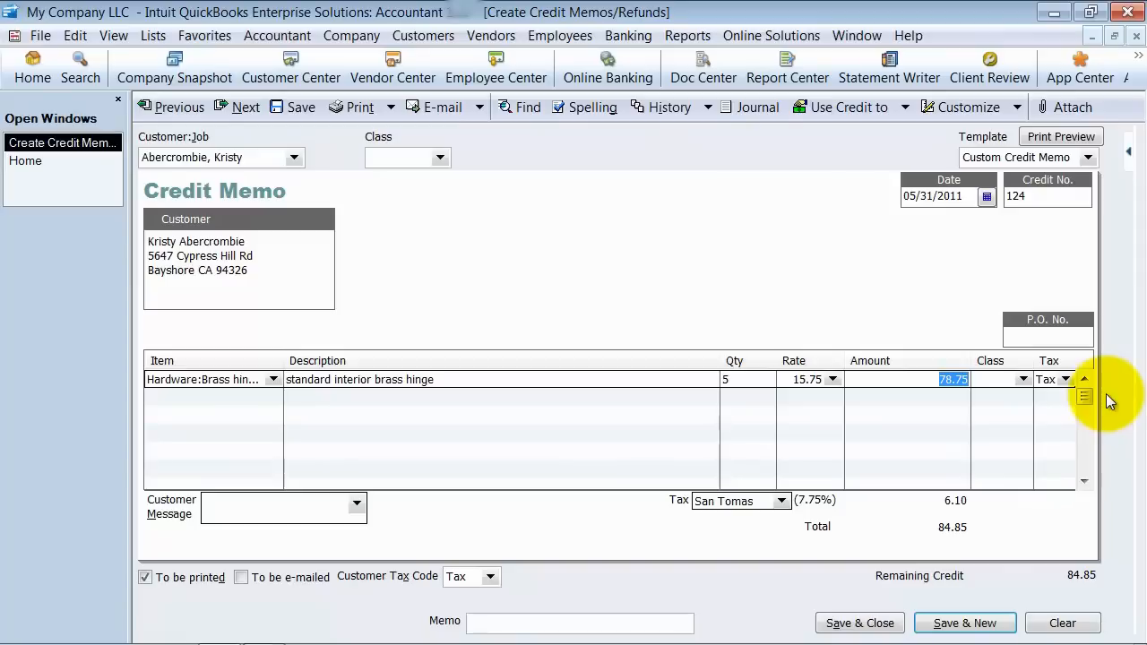
{"action": "mouse_move", "coordinate": [466, 108]}
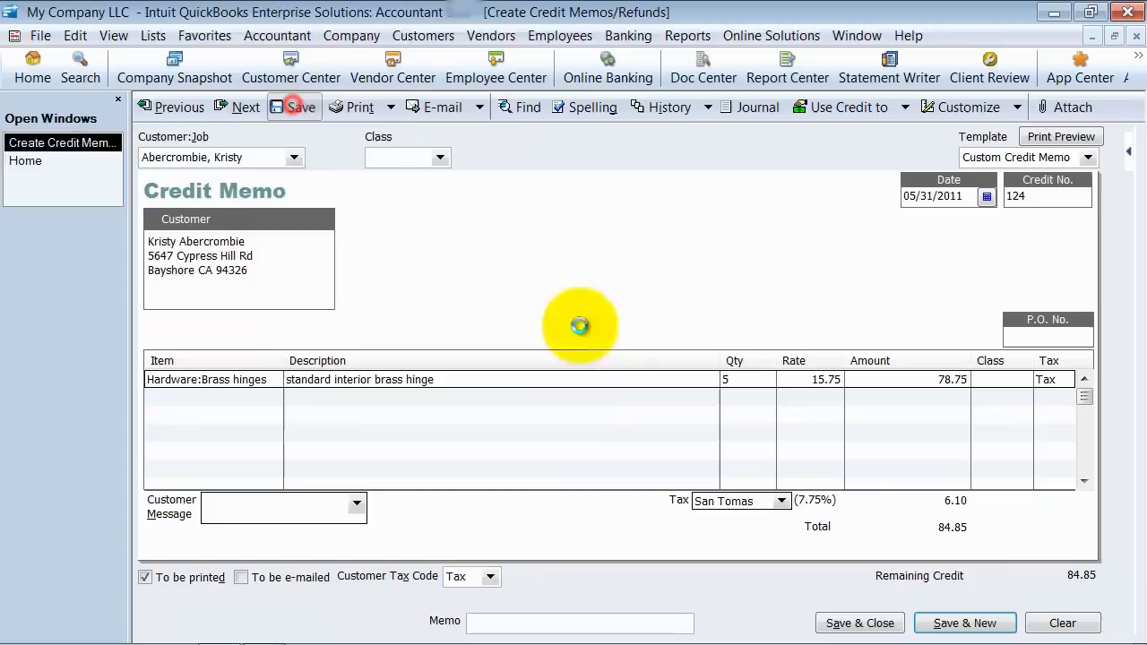
Save the 84.85 credit memo and select Give a refund for the remaining credit
{"action": "left_click", "coordinate": [302, 107]}
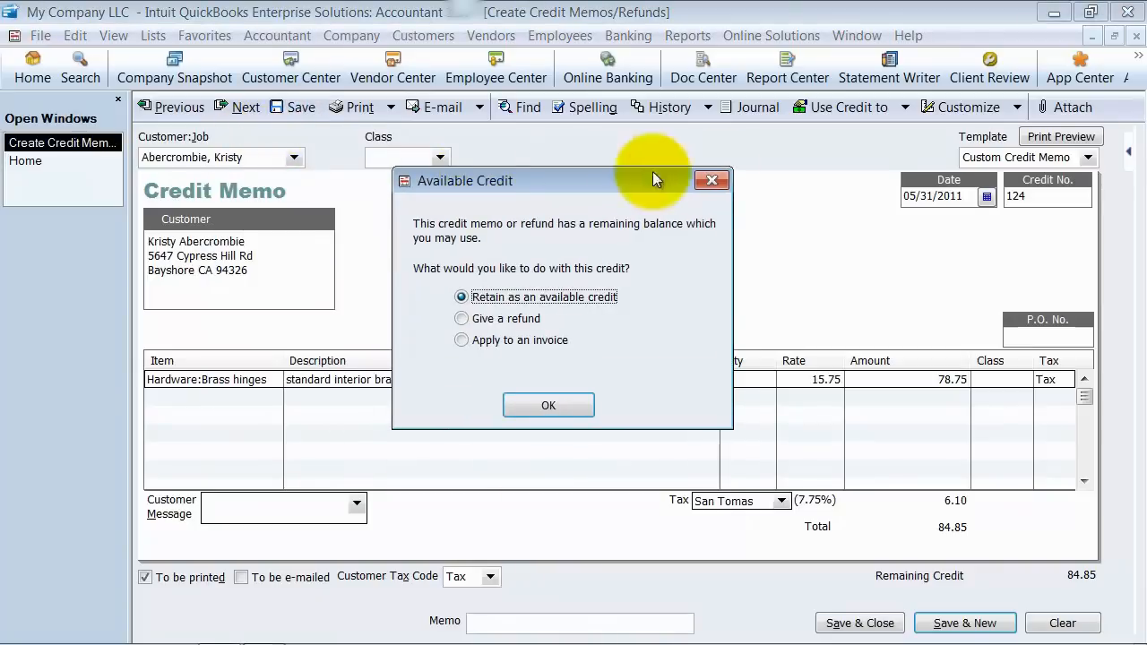
{"action": "mouse_move", "coordinate": [875, 129]}
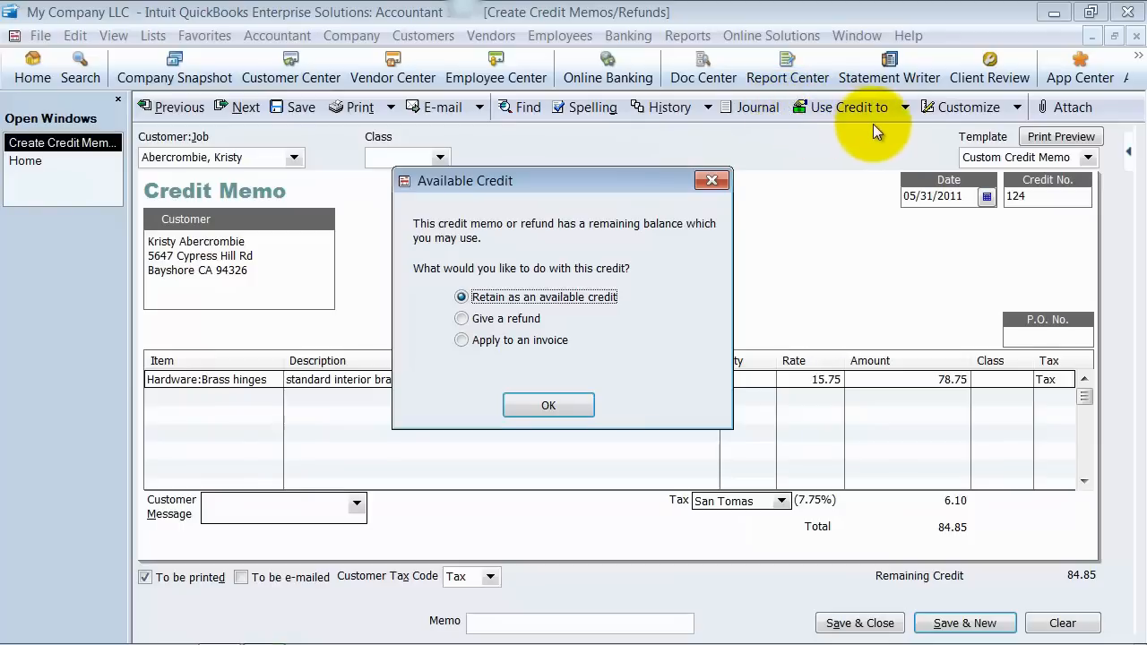
{"action": "mouse_move", "coordinate": [874, 122]}
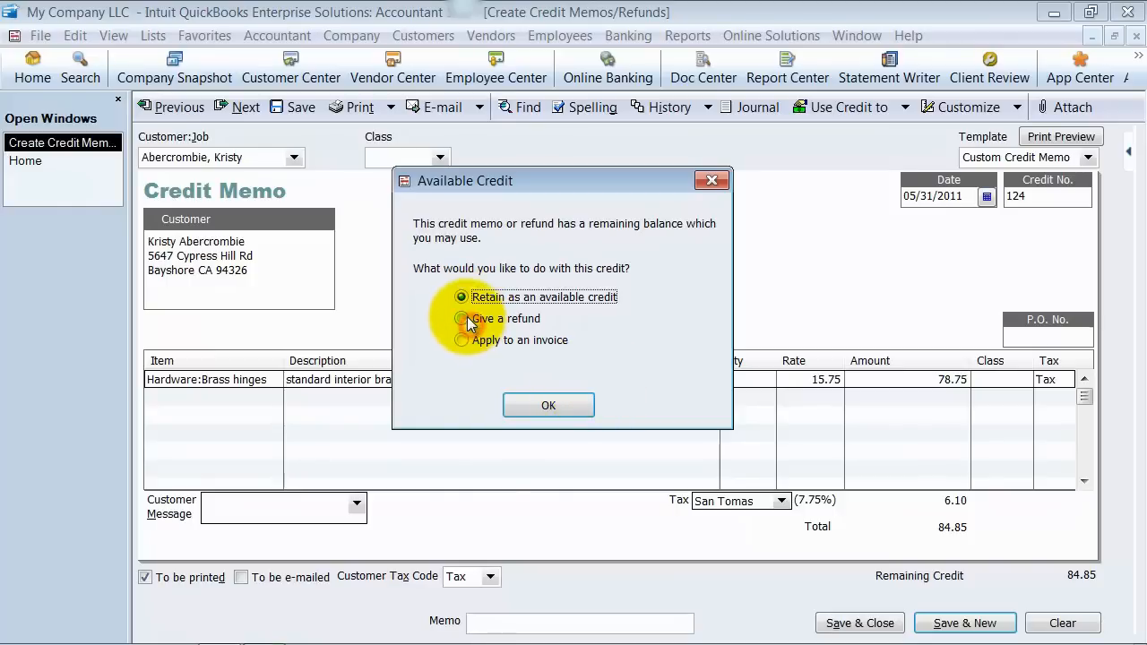
{"action": "left_click", "coordinate": [463, 319]}
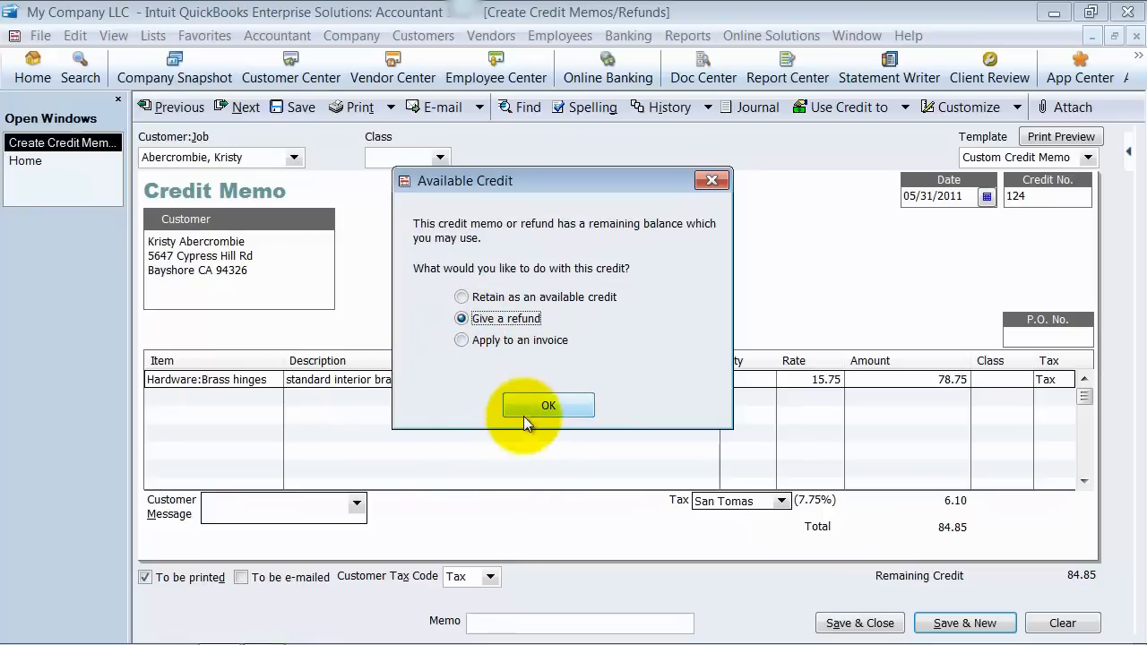
Confirm the refund as check 1003 for 84.85 from Bank Account A and return to the memo
{"action": "left_click", "coordinate": [548, 405]}
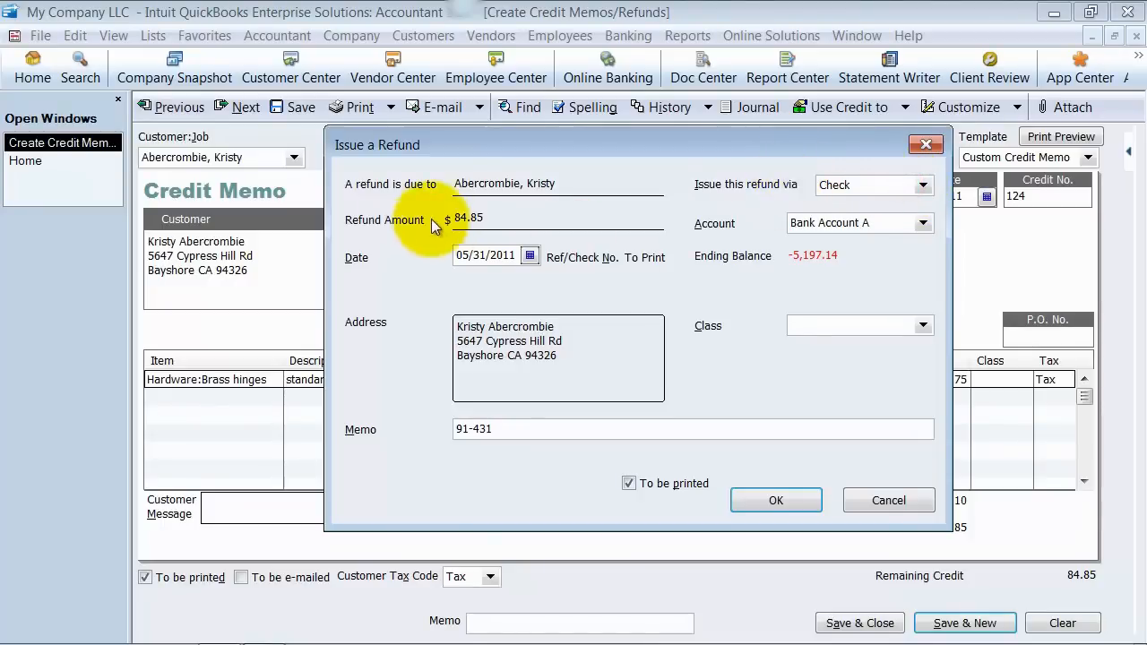
{"action": "mouse_move", "coordinate": [893, 266]}
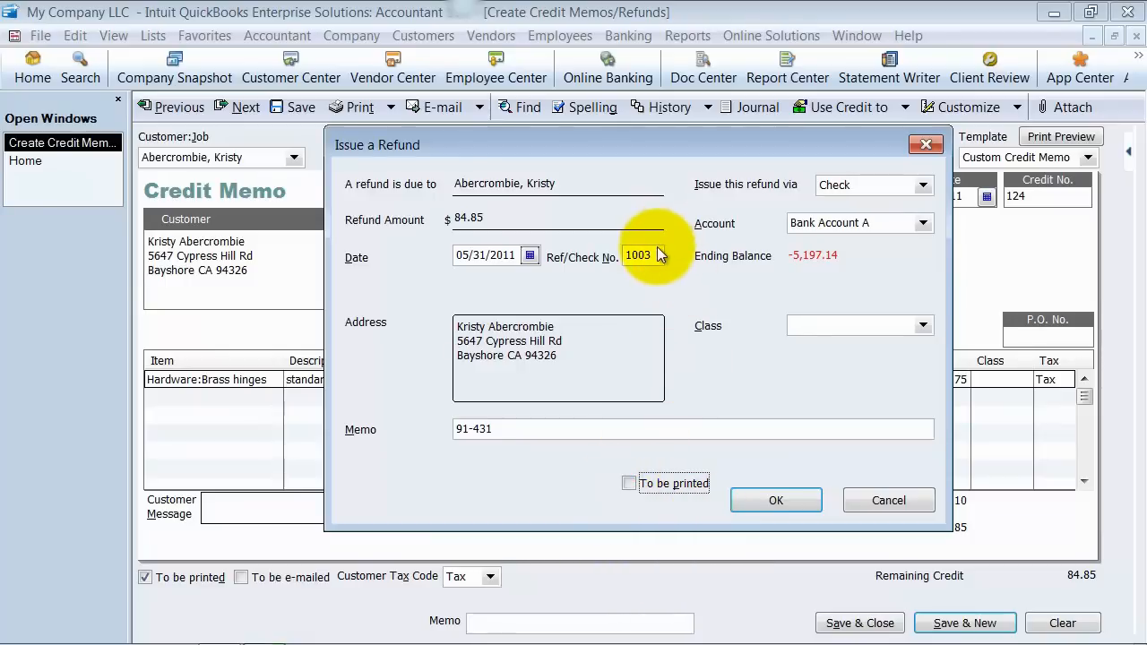
{"action": "left_click", "coordinate": [641, 255]}
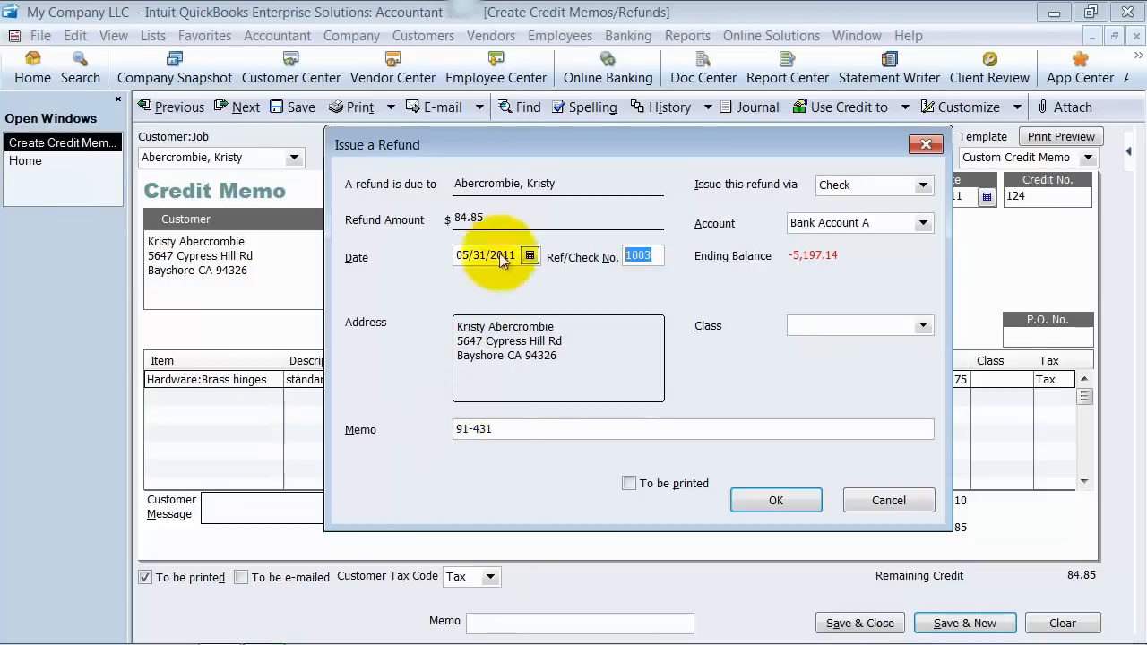
{"action": "left_click", "coordinate": [774, 500]}
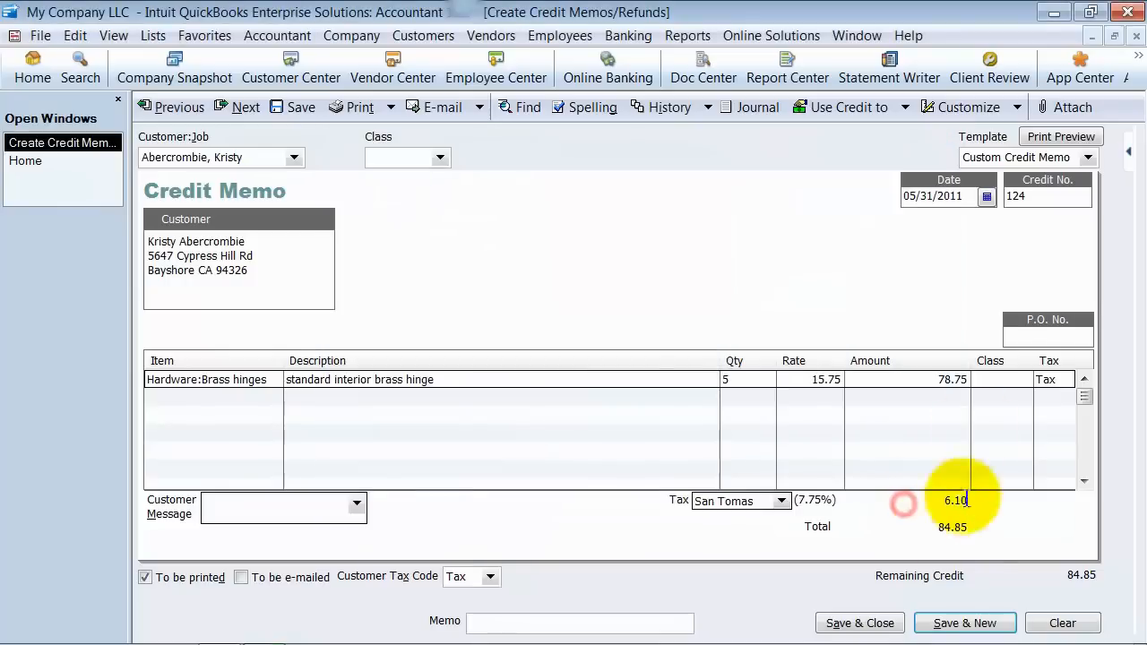
Reopen the Available Credit prompt for memo 124's 84.85 balance via Use Credit to
{"action": "left_click", "coordinate": [903, 108]}
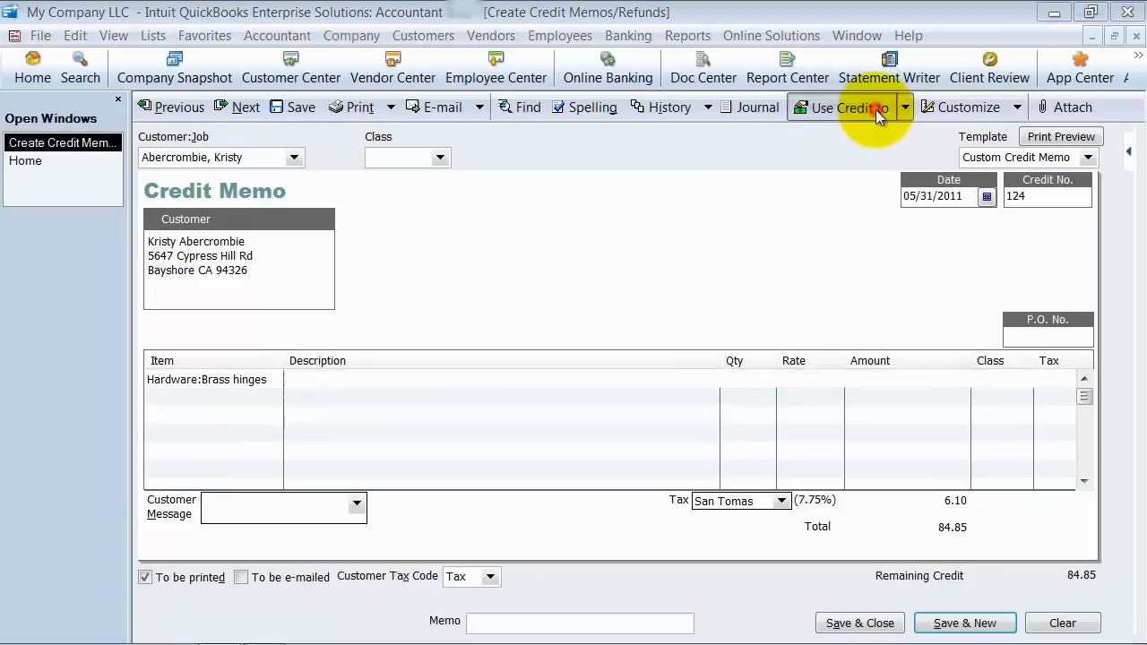
{"action": "left_click", "coordinate": [846, 107]}
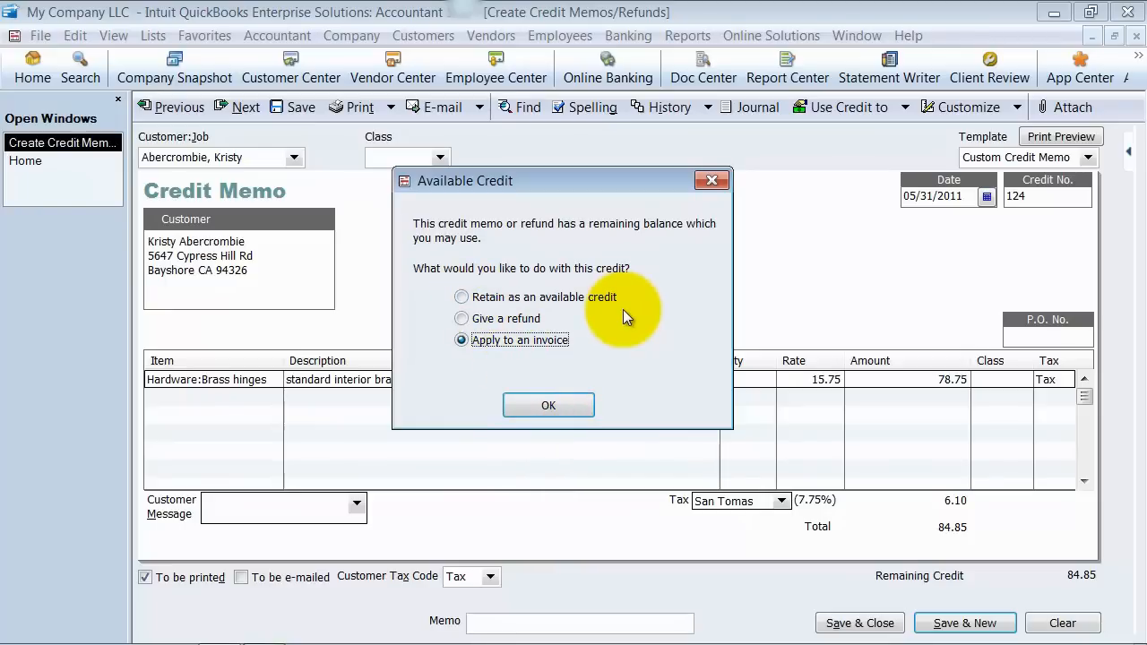
{"action": "mouse_move", "coordinate": [649, 312]}
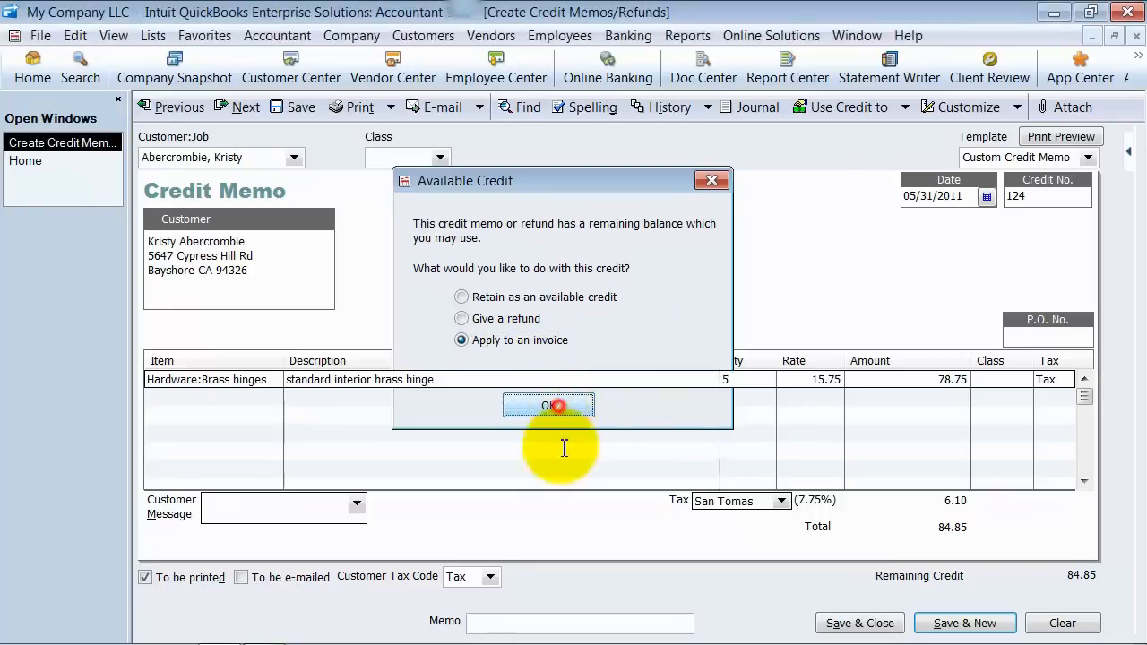
View the Apply Credit to Invoices window showing 11.00 applied, then close it unapplied
{"action": "left_click", "coordinate": [548, 405]}
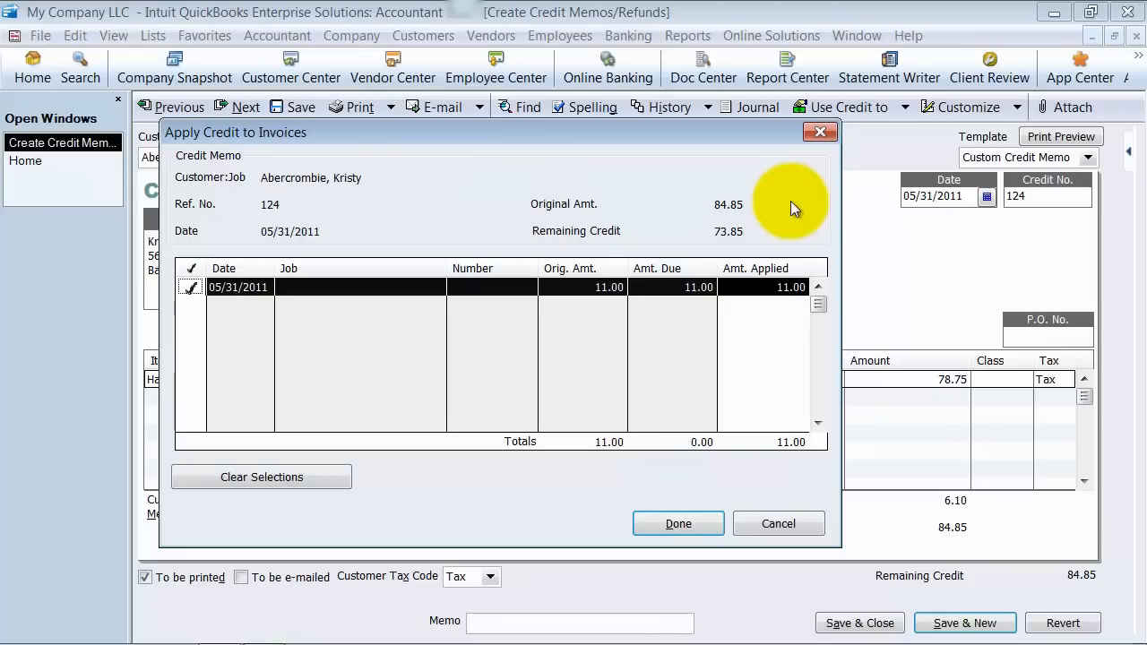
{"action": "mouse_move", "coordinate": [778, 523]}
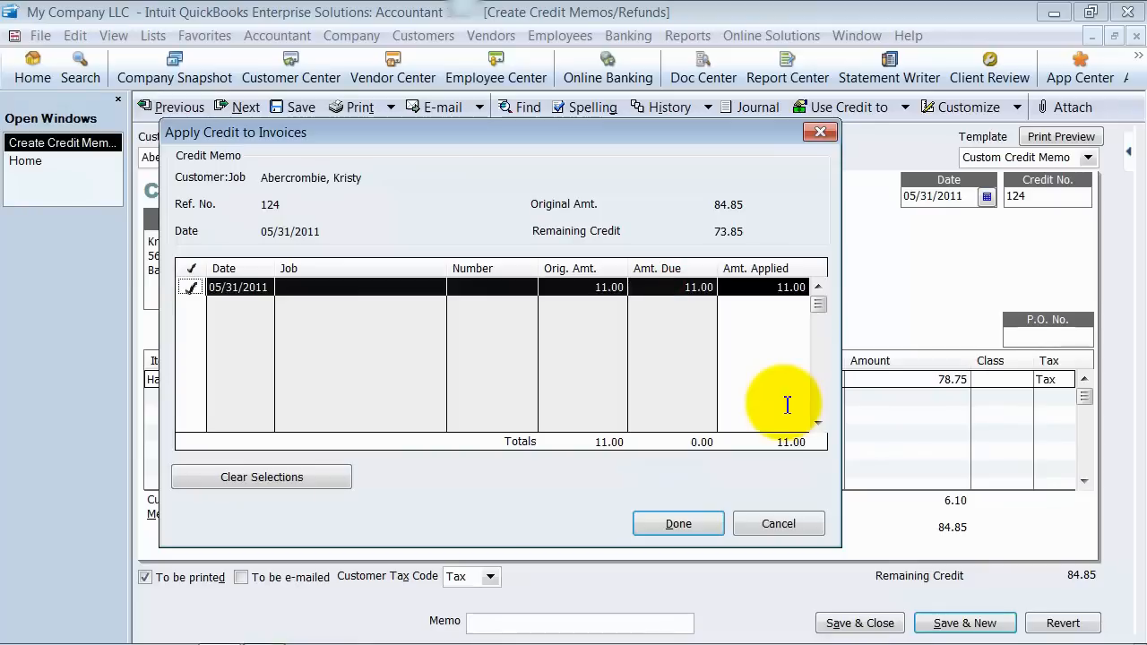
{"action": "left_click", "coordinate": [677, 523]}
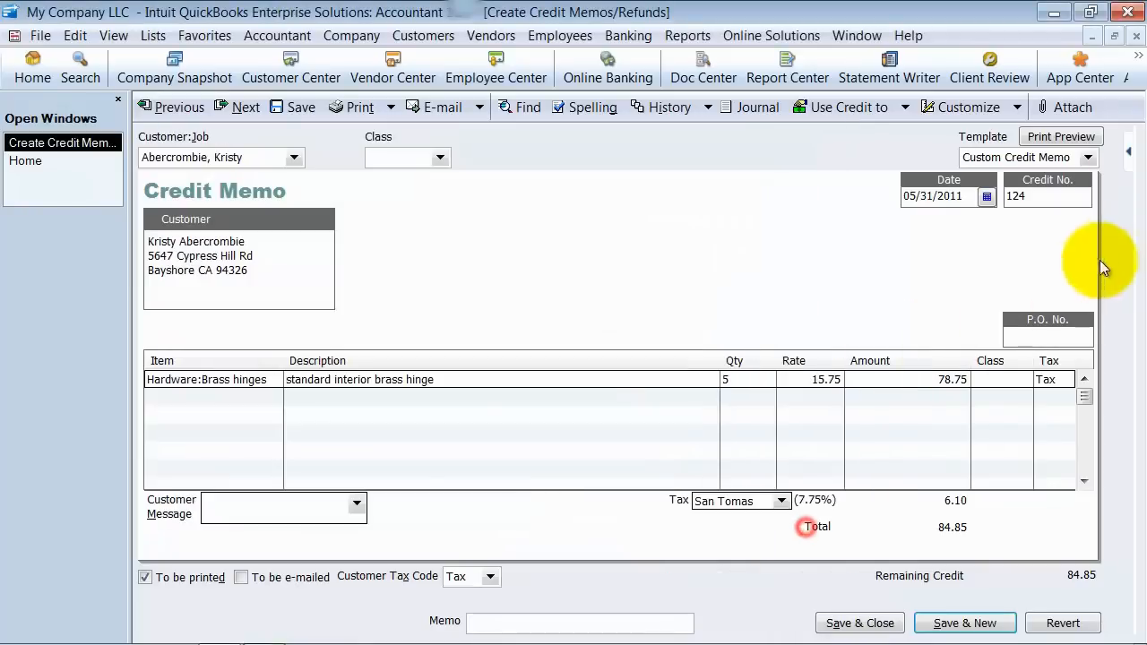
Assign memo 124 to Kristy Abercrombie's Family Room job and show its transaction history
{"action": "left_click", "coordinate": [660, 108]}
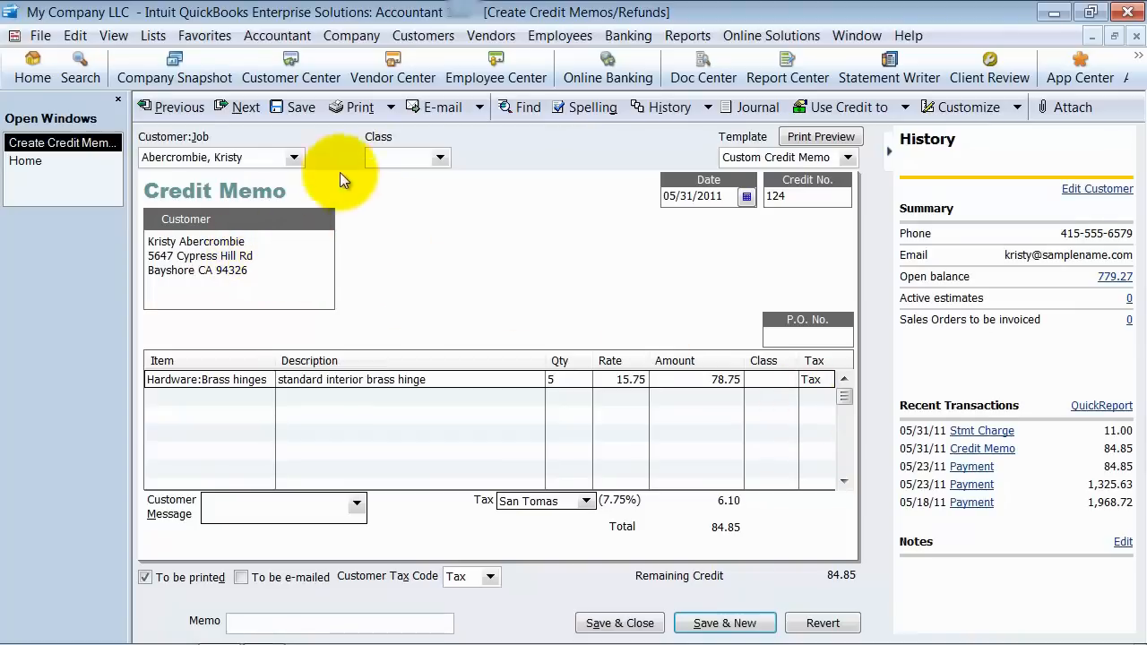
{"action": "mouse_move", "coordinate": [296, 158]}
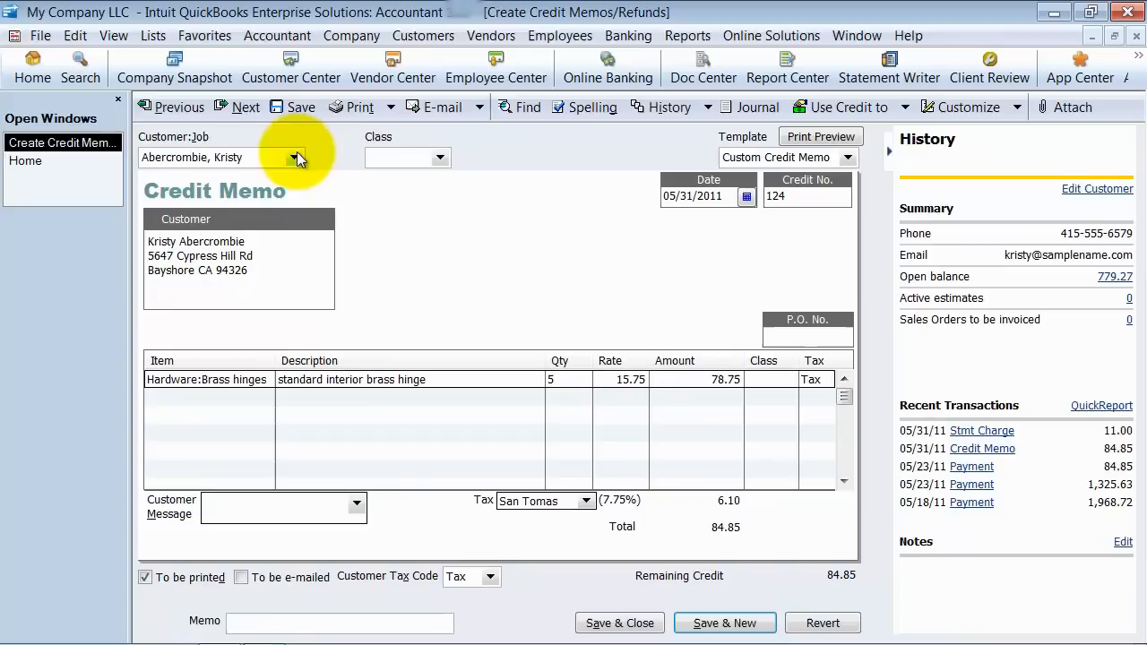
{"action": "left_click", "coordinate": [294, 158]}
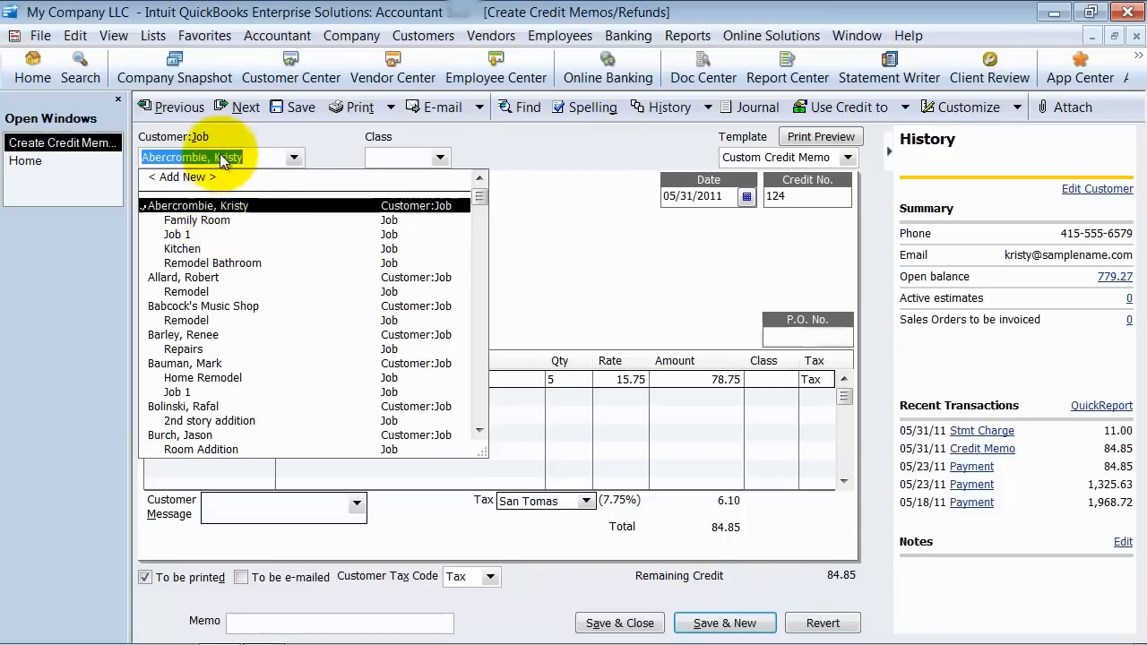
{"action": "mouse_move", "coordinate": [289, 170]}
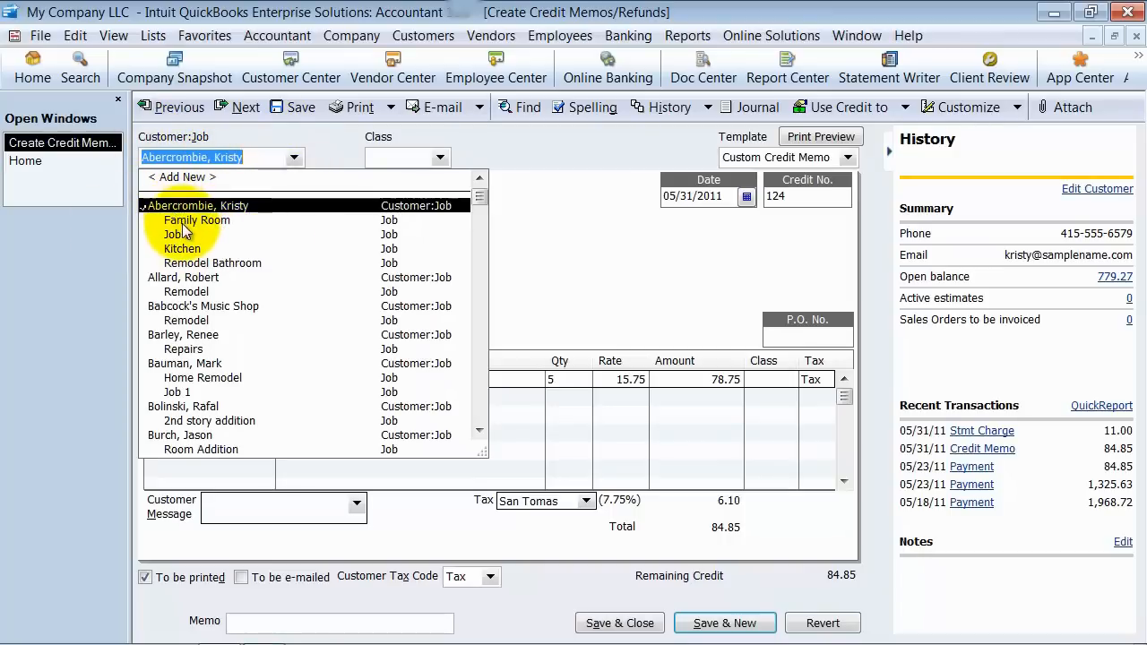
{"action": "left_click", "coordinate": [197, 219]}
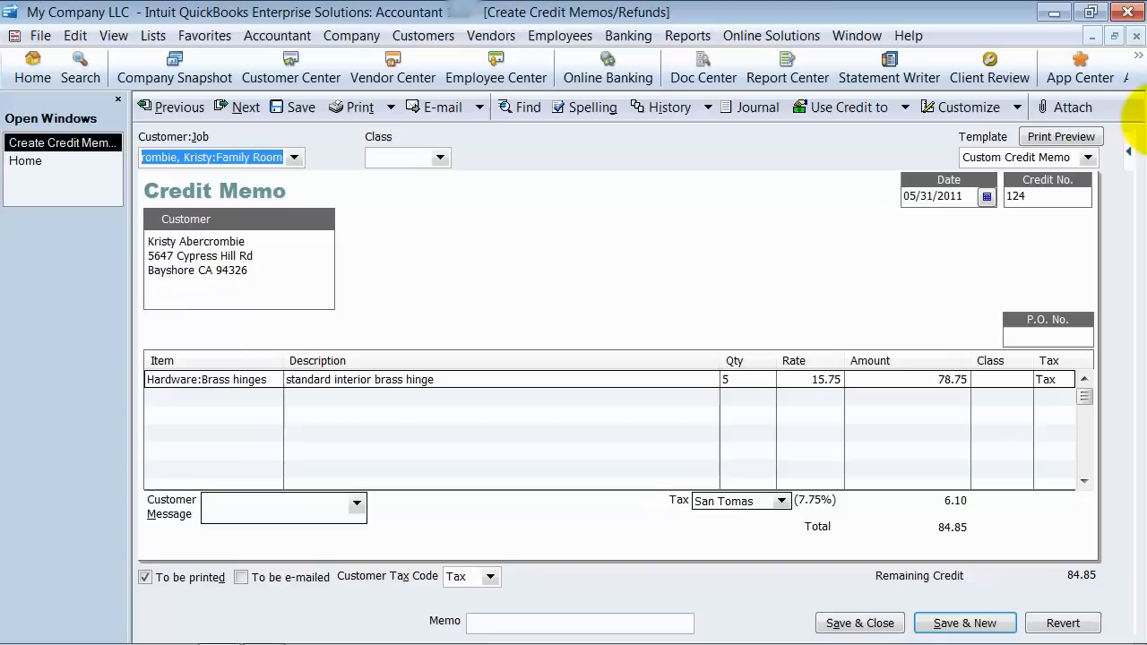
{"action": "left_click", "coordinate": [661, 107]}
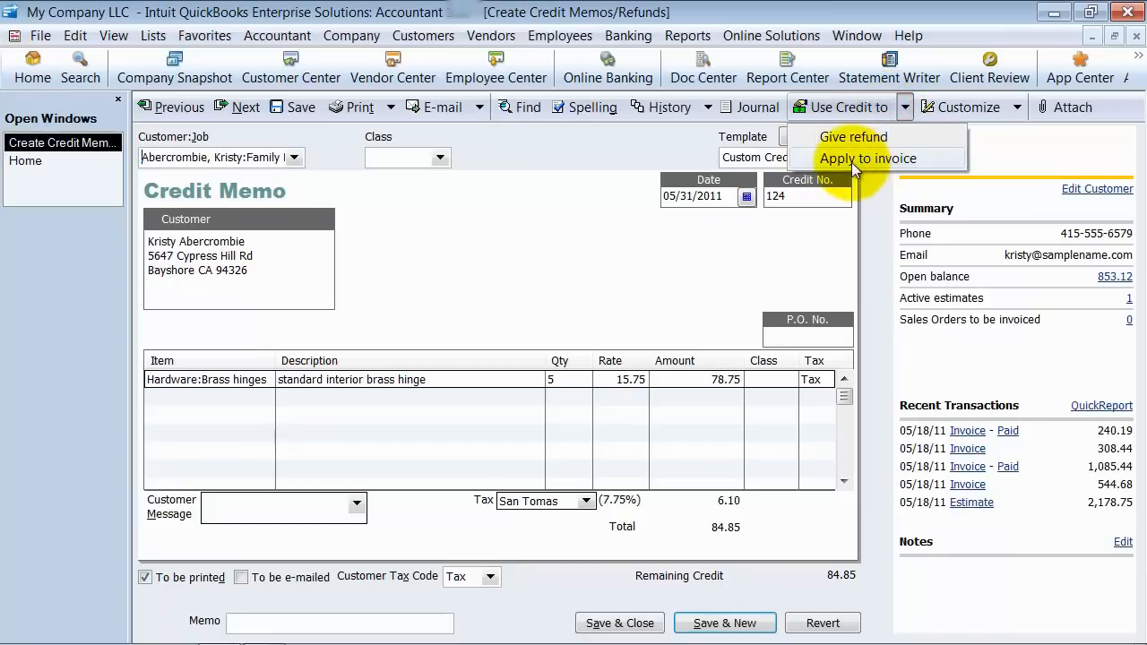
Record the job change, toggle invoice 209's checkmark in Apply Credit, then cancel without applying
{"action": "left_click", "coordinate": [867, 158]}
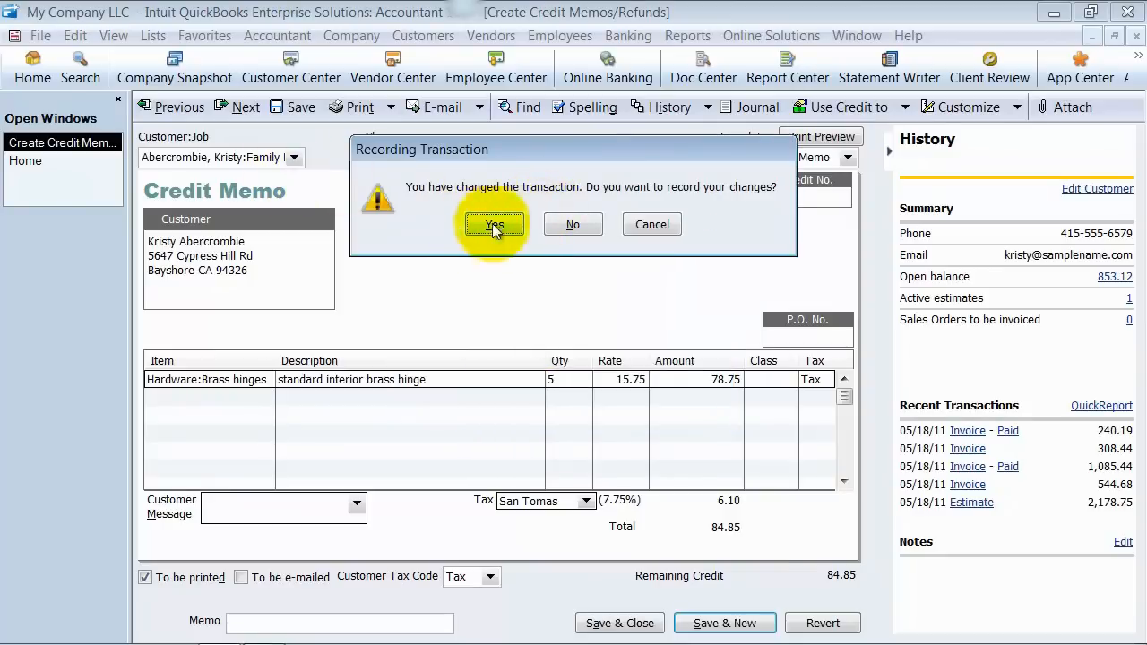
{"action": "left_click", "coordinate": [495, 224]}
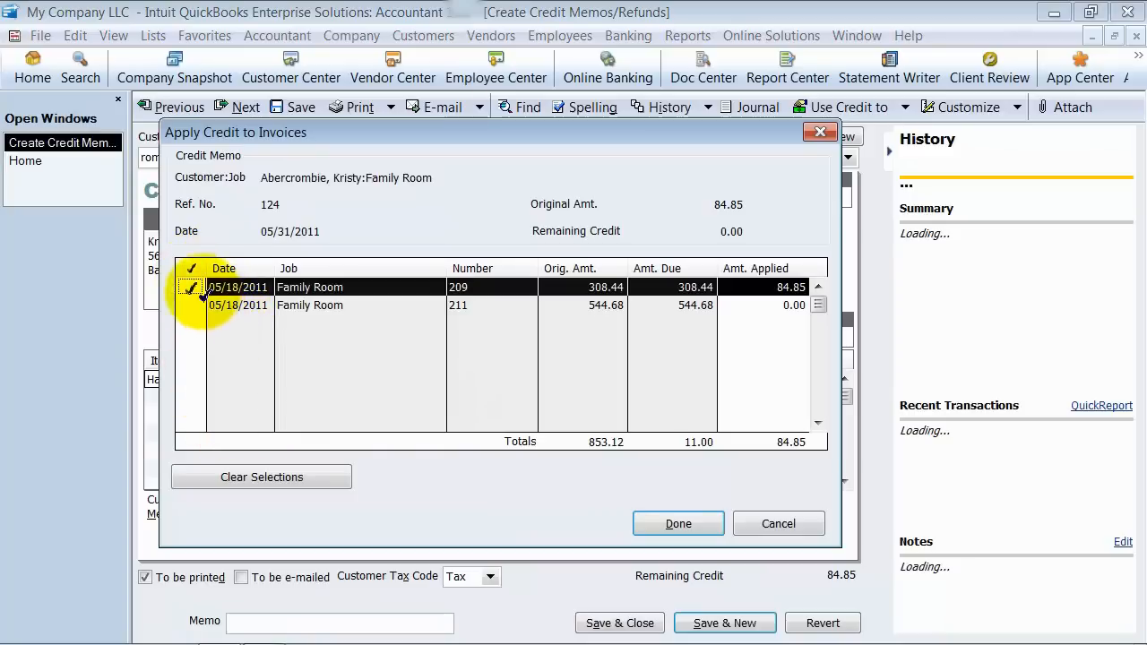
{"action": "left_click", "coordinate": [190, 287]}
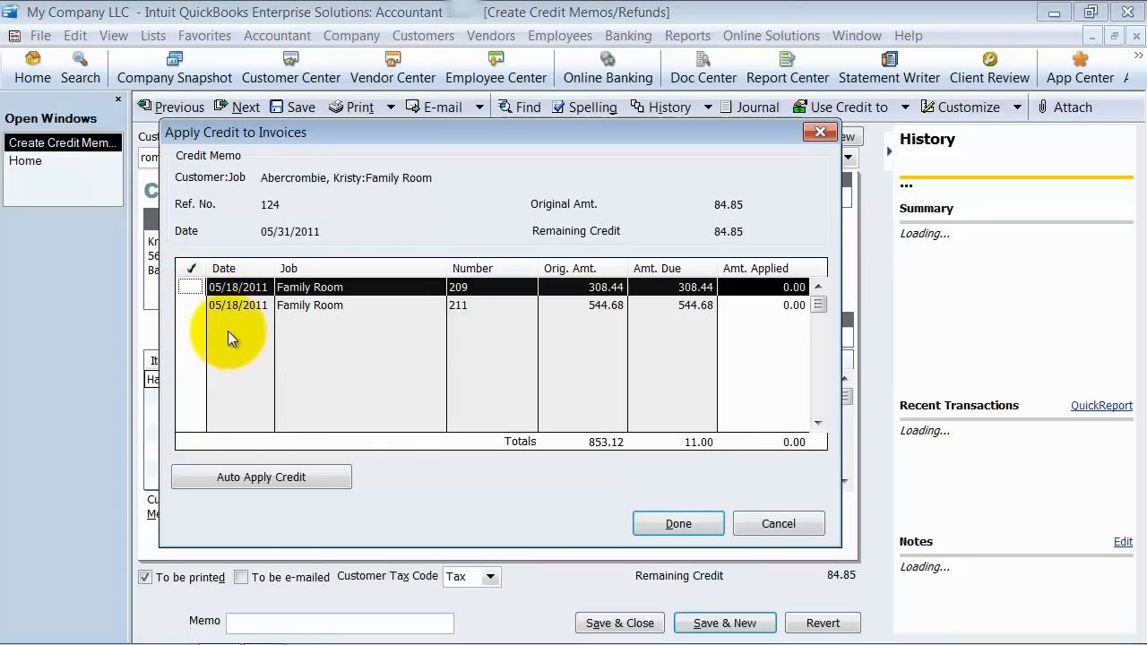
{"action": "left_click", "coordinate": [190, 287]}
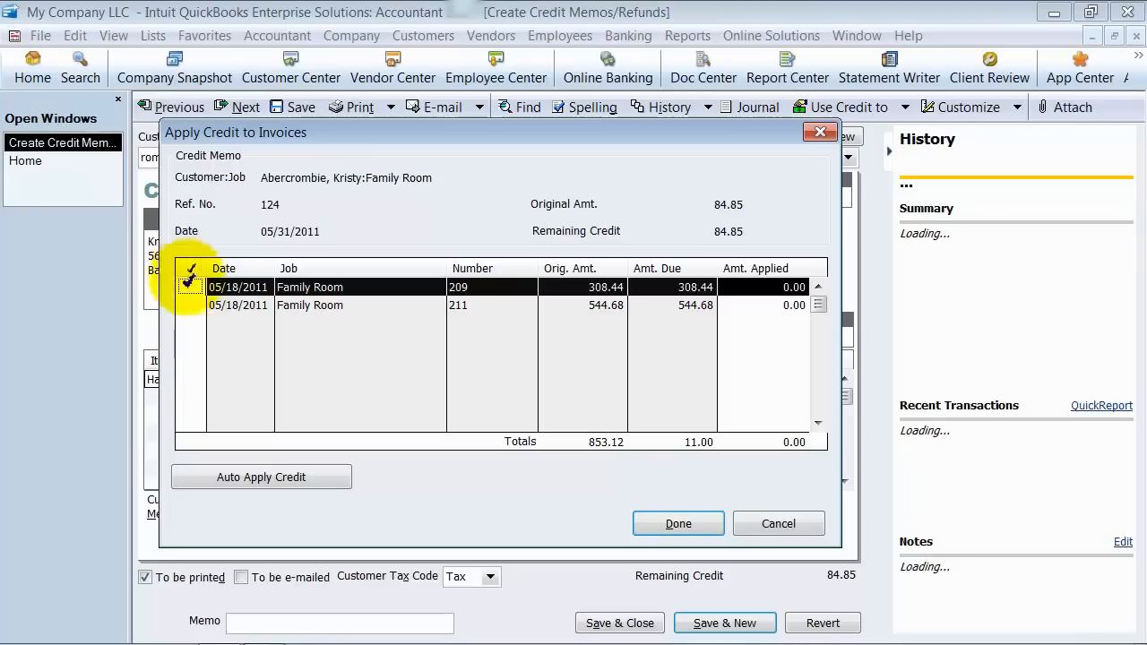
{"action": "left_click", "coordinate": [262, 477]}
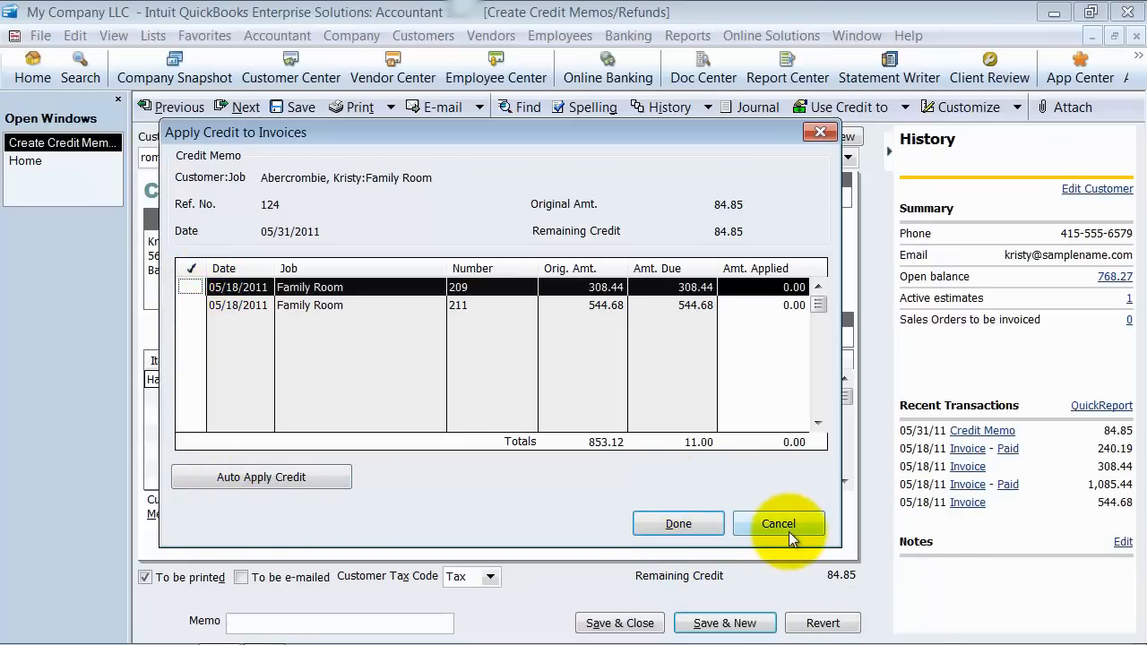
{"action": "left_click", "coordinate": [778, 524]}
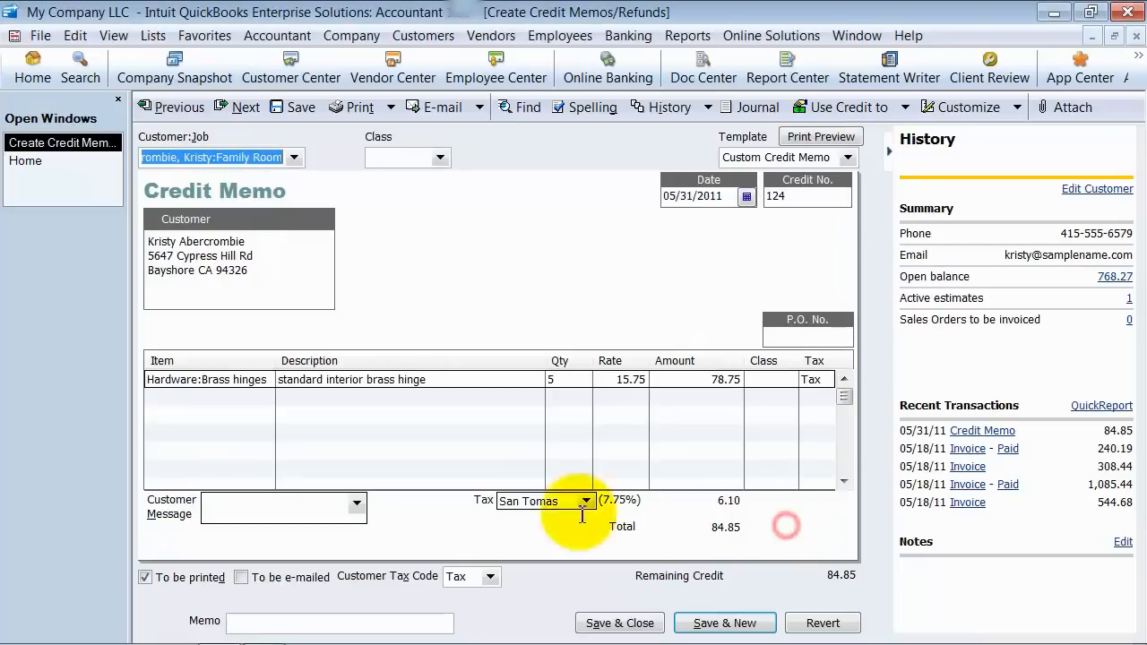
Retain memo 124's 84.85 balance as available credit and return to the Home page
{"action": "left_click", "coordinate": [889, 151]}
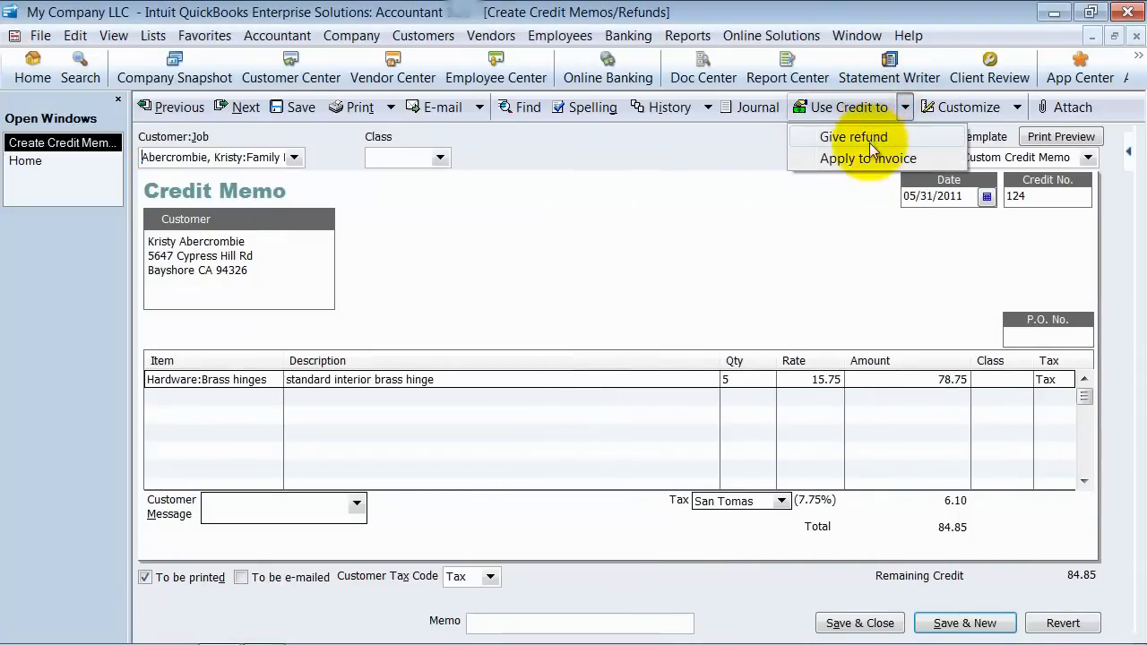
{"action": "left_click", "coordinate": [867, 158]}
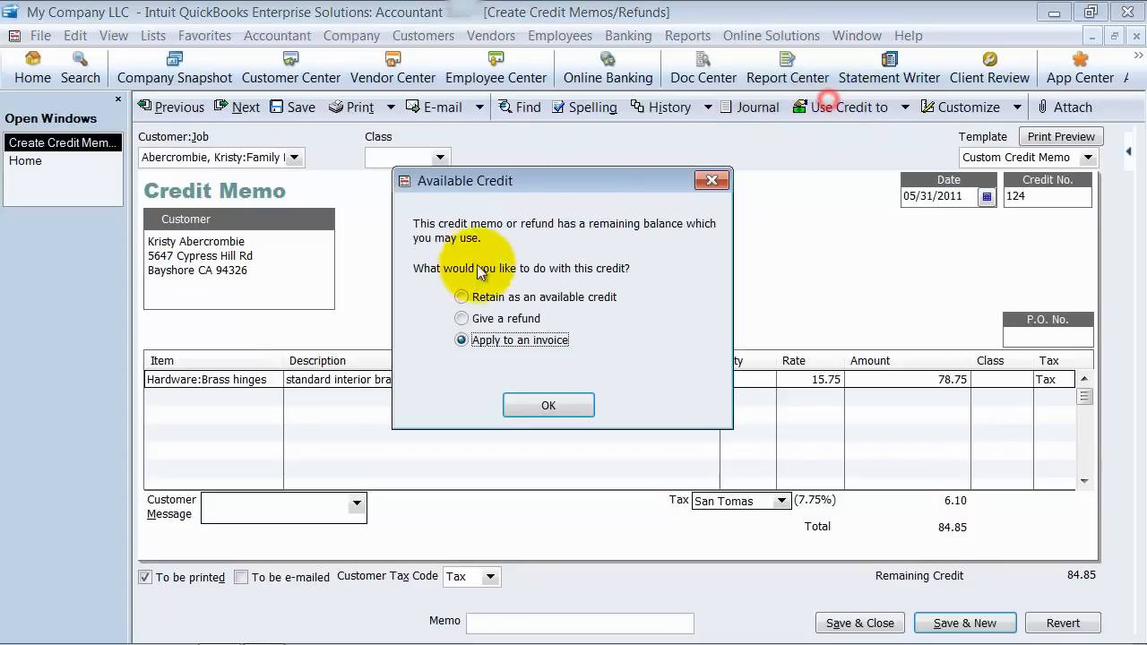
{"action": "left_click", "coordinate": [461, 298]}
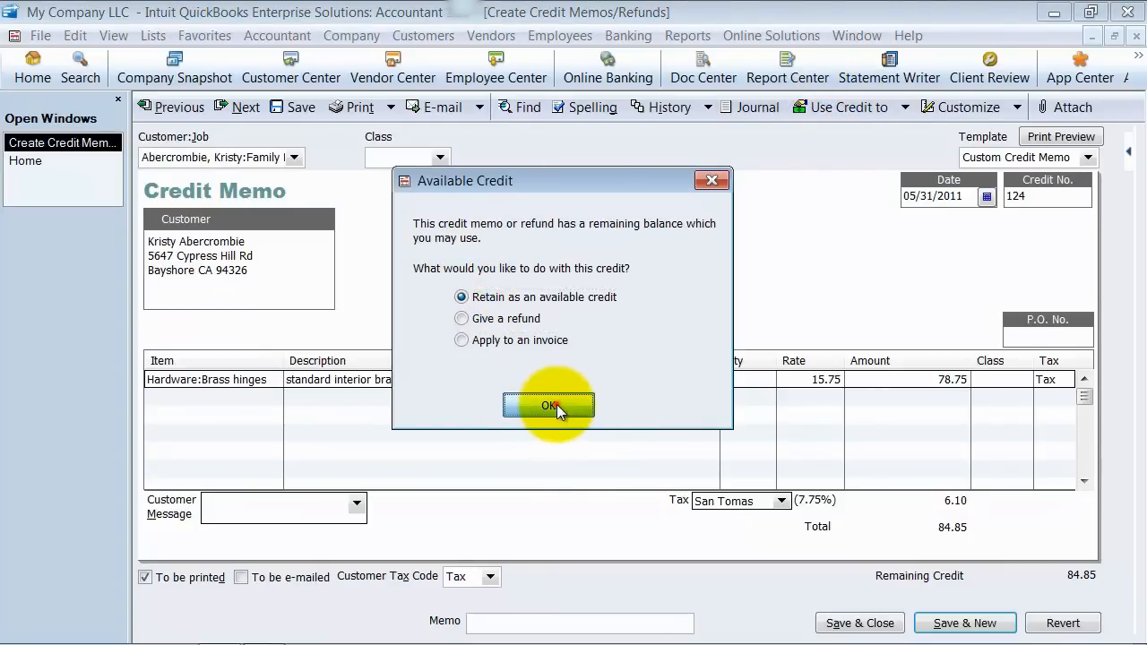
{"action": "left_click", "coordinate": [548, 405]}
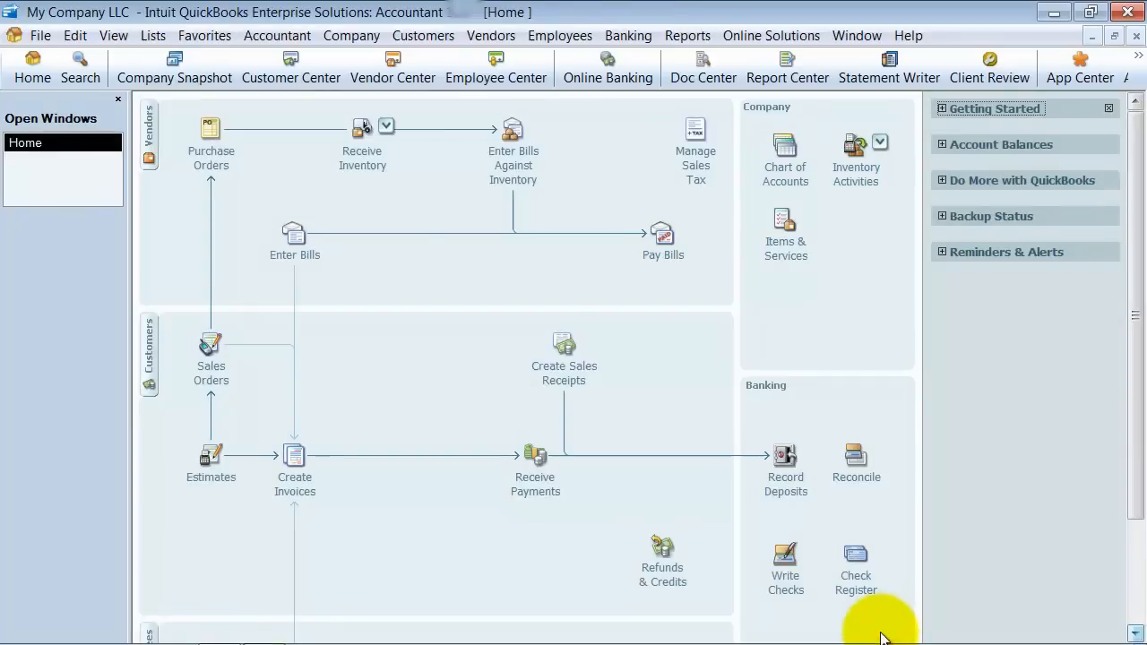
{"action": "mouse_move", "coordinate": [498, 546]}
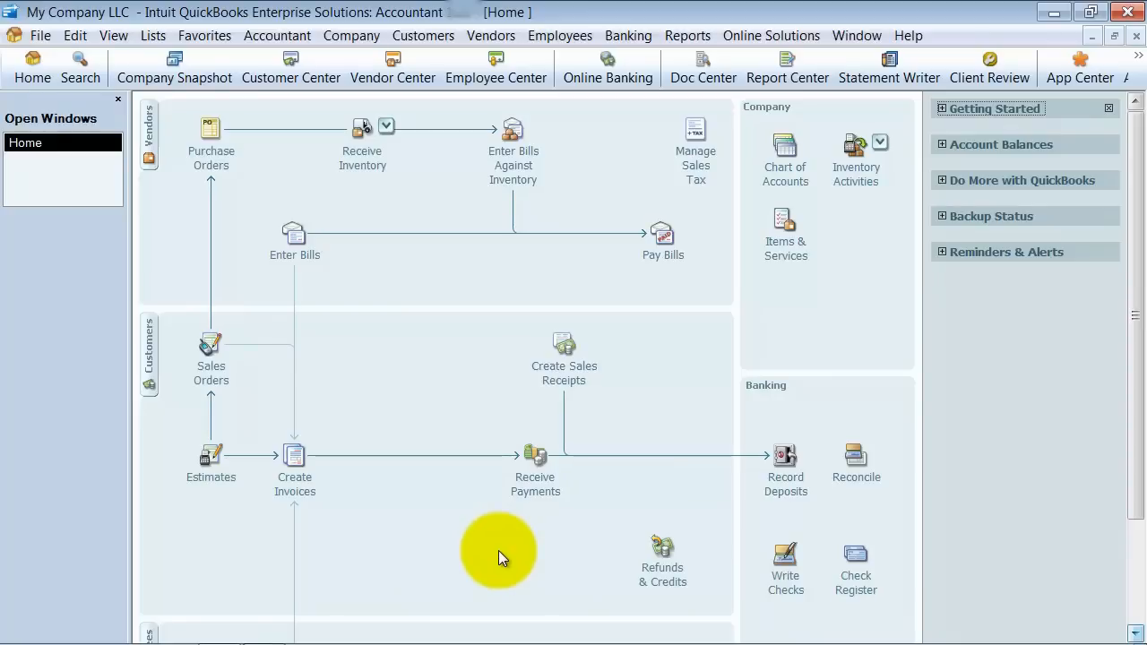
{"action": "mouse_move", "coordinate": [516, 534]}
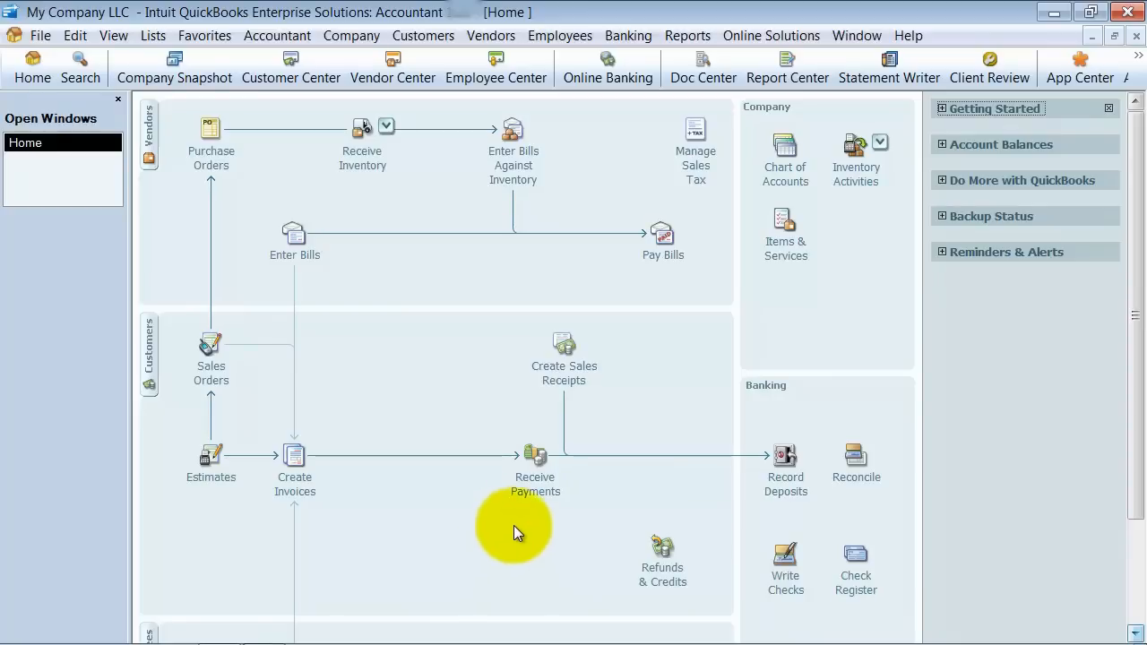
Start a blank Customer Payment form from Receive Payments on the Home page
{"action": "left_click", "coordinate": [534, 457]}
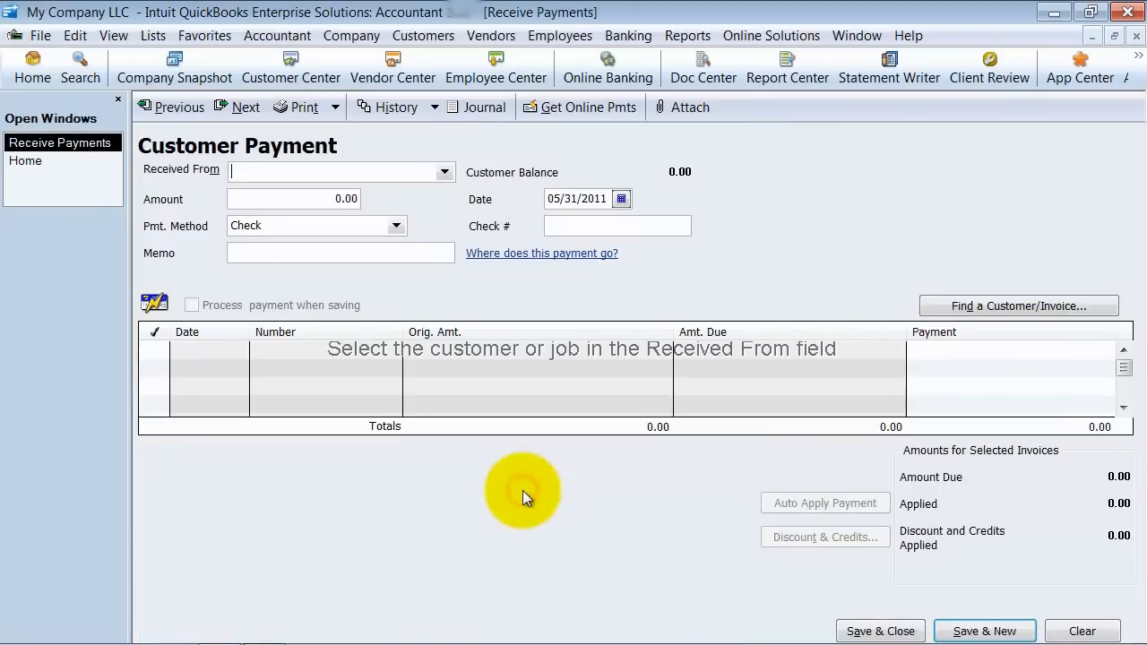
{"action": "left_click", "coordinate": [341, 173]}
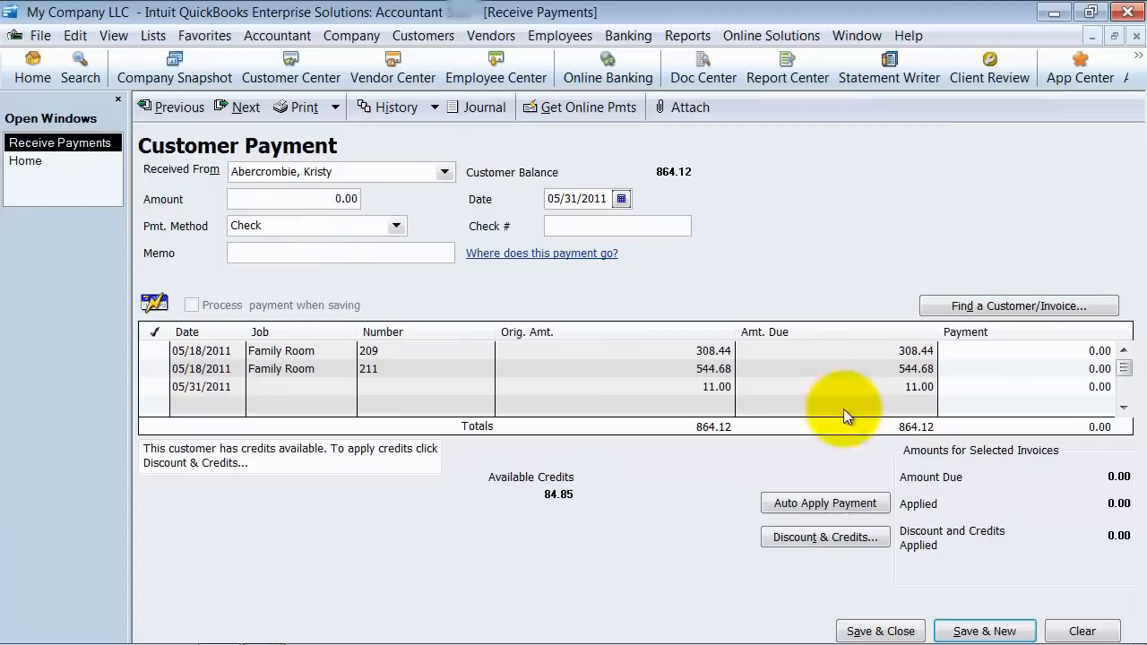
{"action": "mouse_move", "coordinate": [558, 536]}
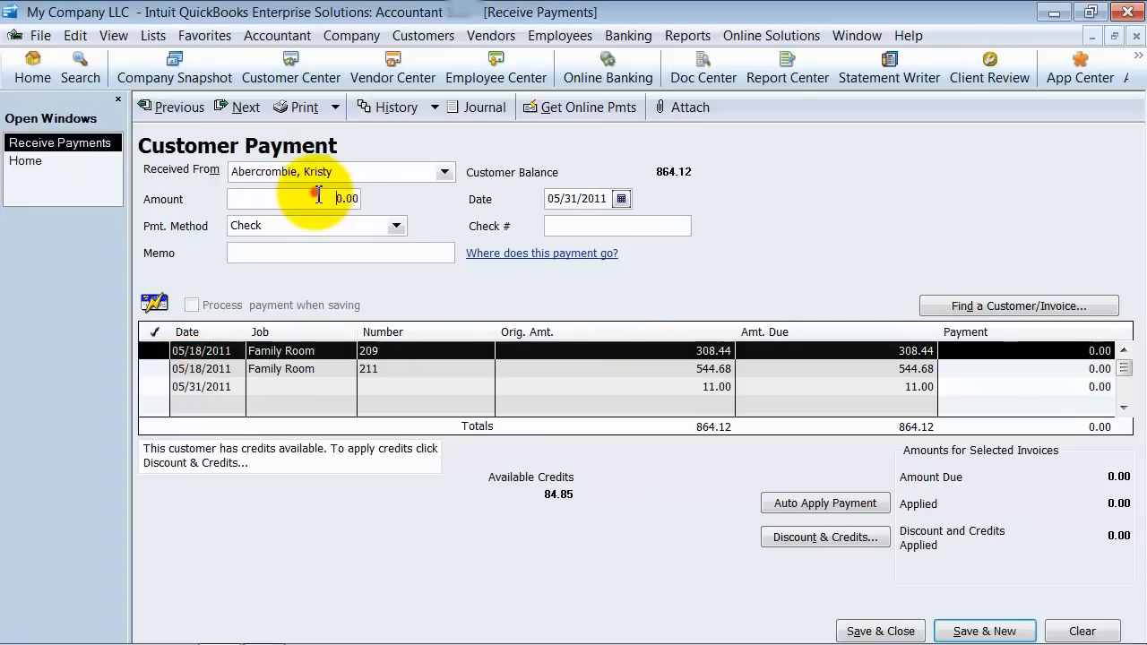
{"action": "type", "text": "908.47"}
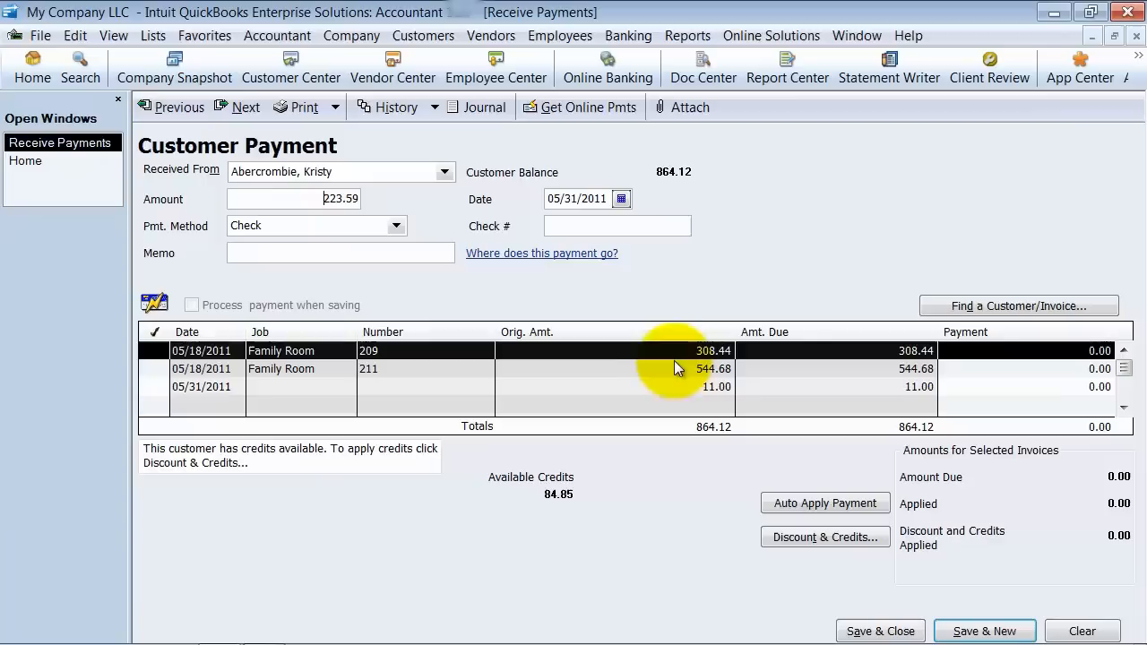
{"action": "left_click", "coordinate": [154, 349]}
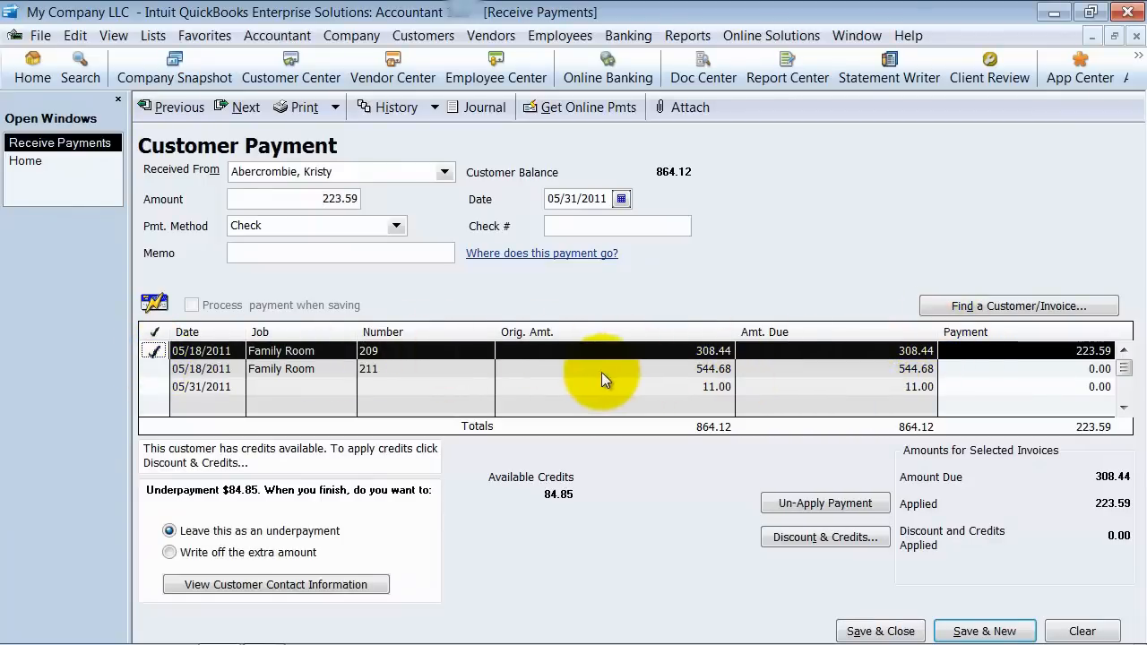
{"action": "mouse_move", "coordinate": [548, 369]}
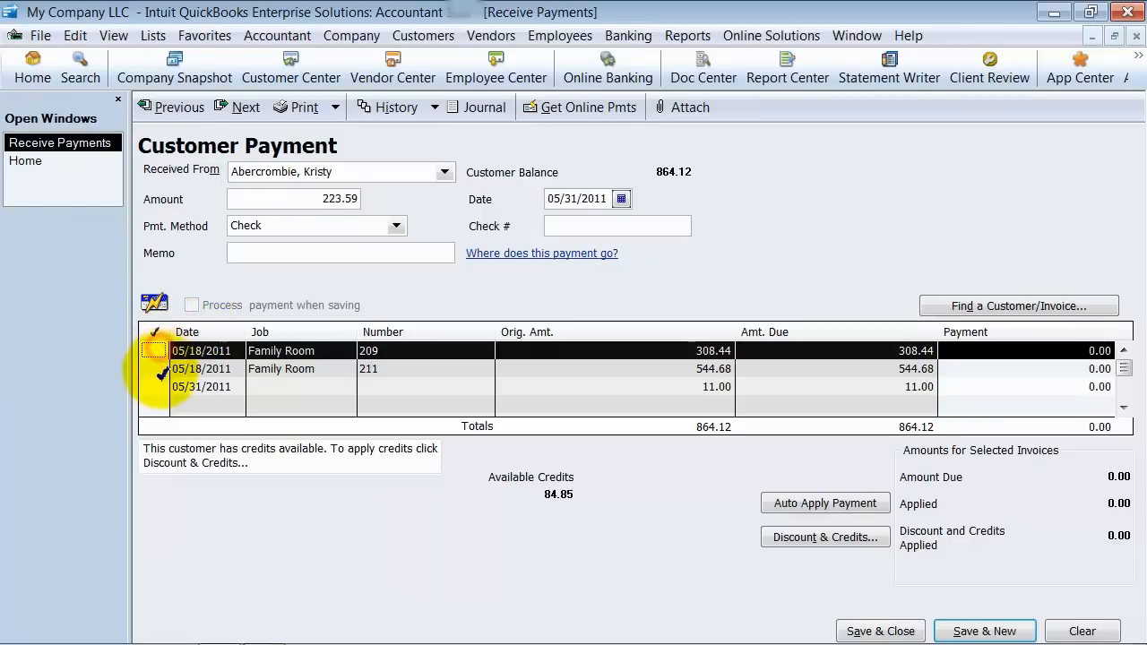
{"action": "left_click", "coordinate": [154, 350]}
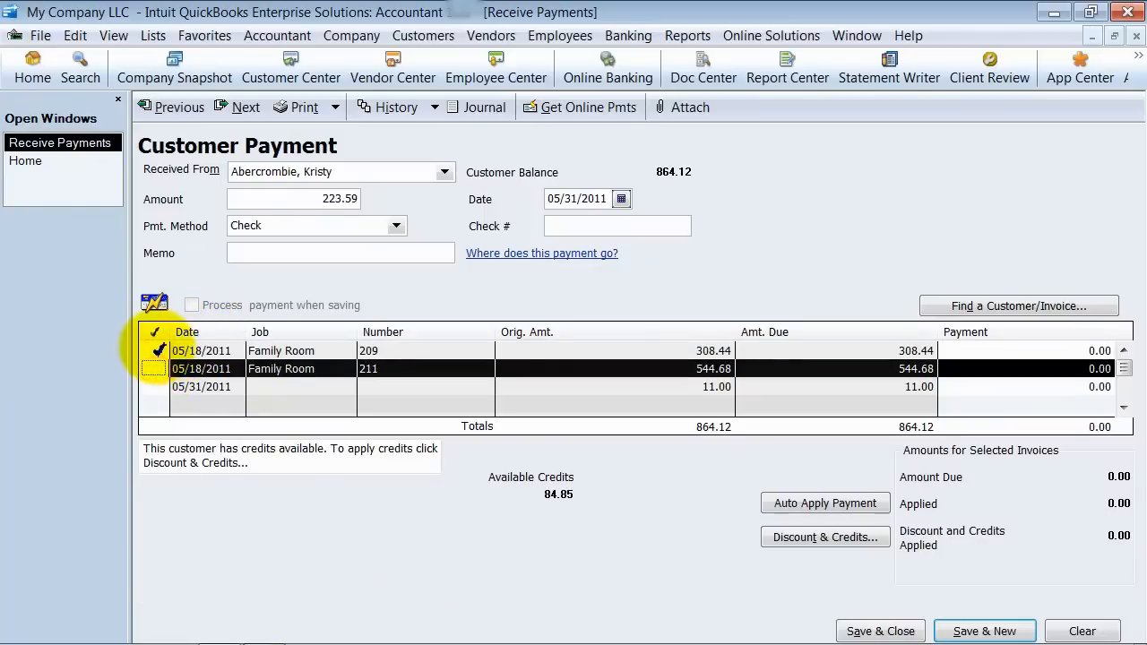
{"action": "left_click", "coordinate": [154, 350]}
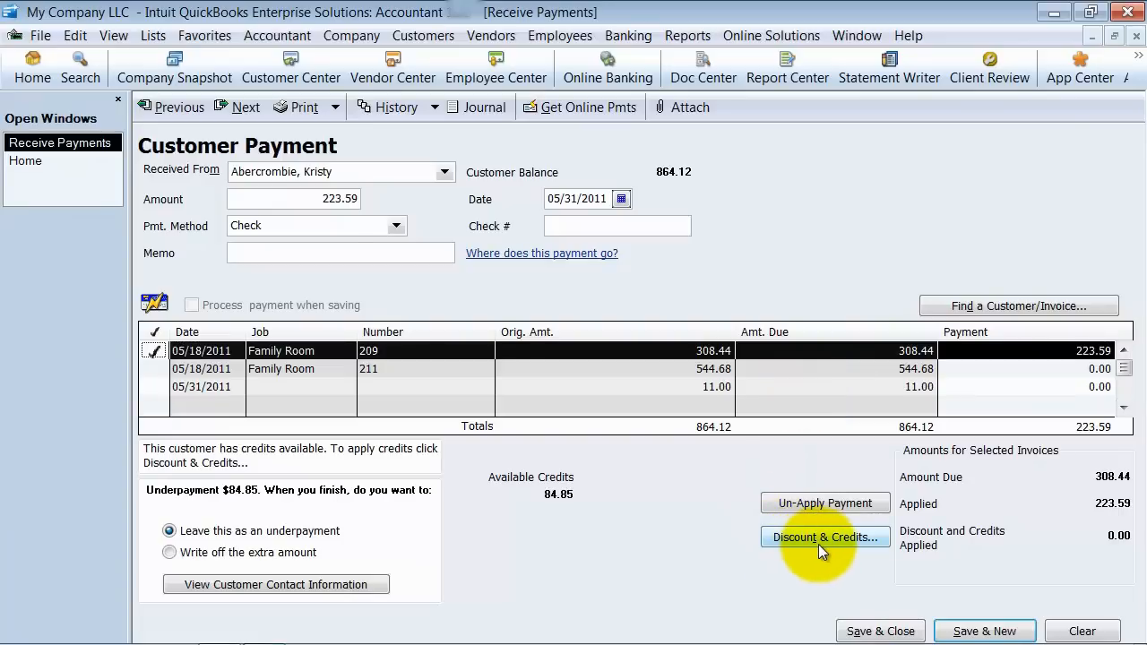
Use Discount & Credits to apply the 84.85 credit from memo 124 to invoice 209
{"action": "left_click", "coordinate": [824, 538]}
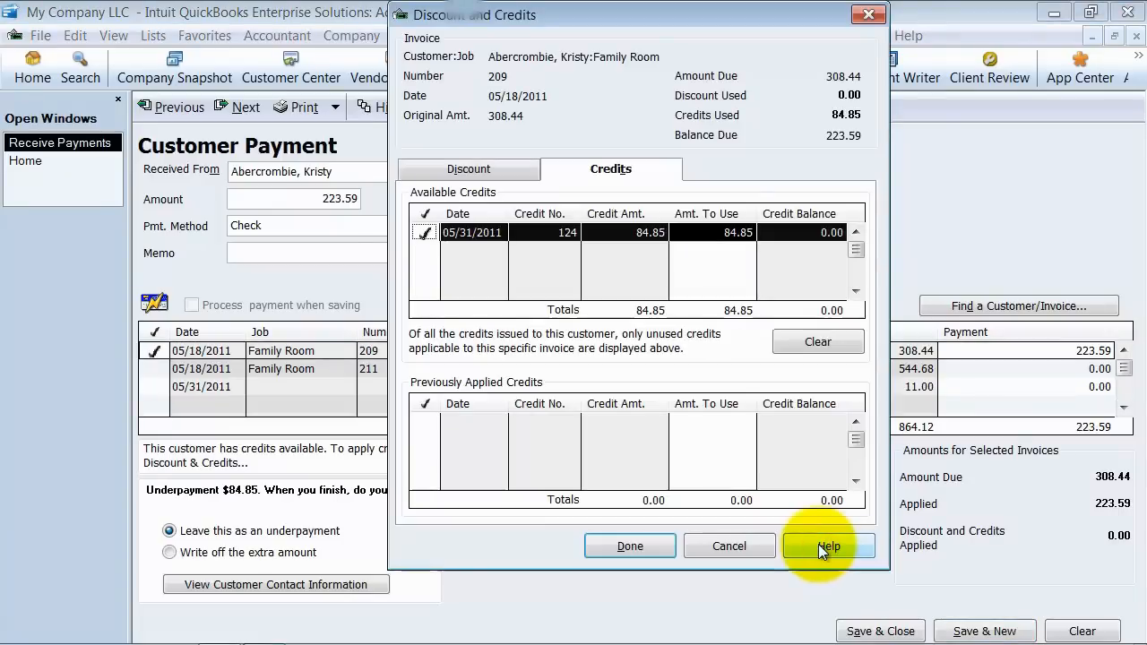
{"action": "mouse_move", "coordinate": [500, 219]}
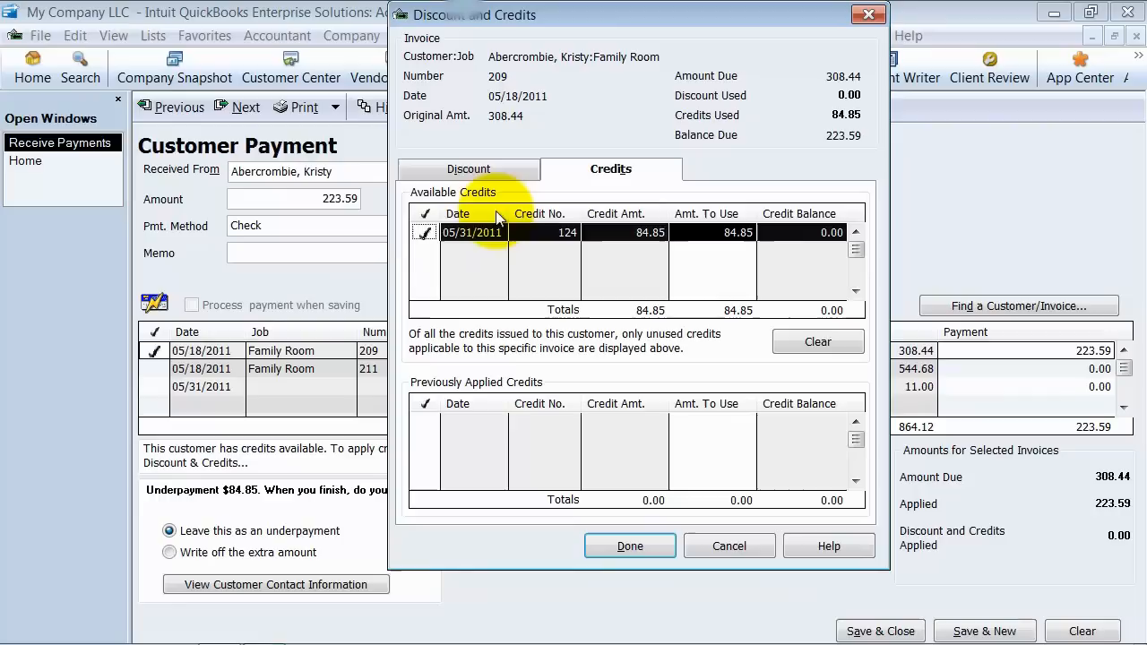
{"action": "mouse_move", "coordinate": [617, 243]}
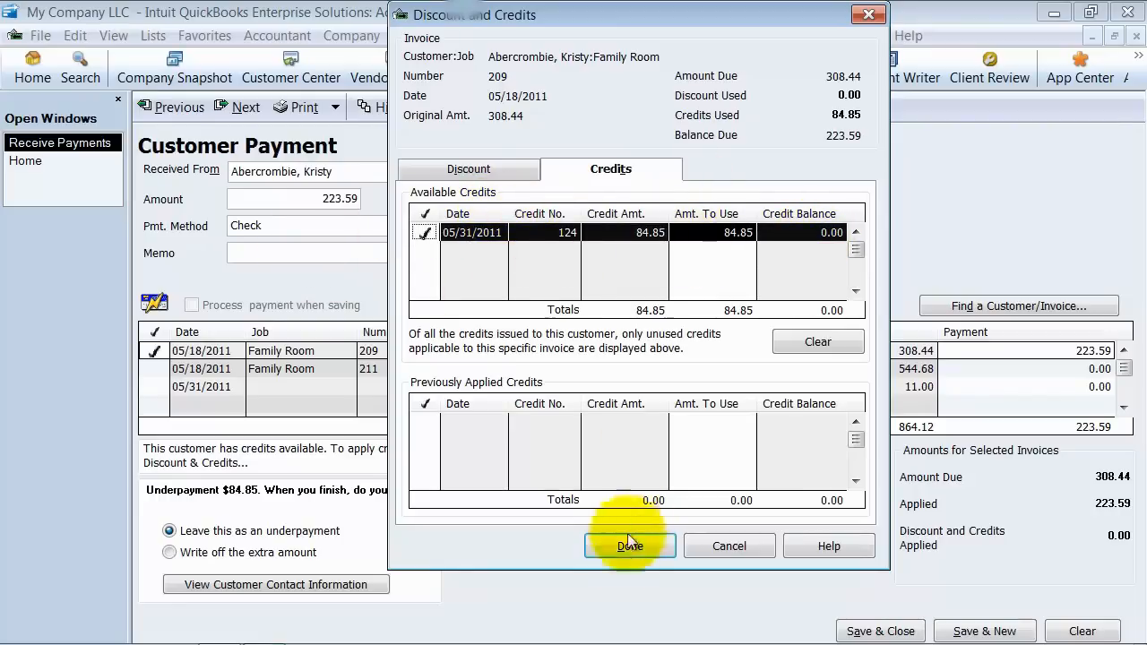
{"action": "left_click", "coordinate": [629, 545]}
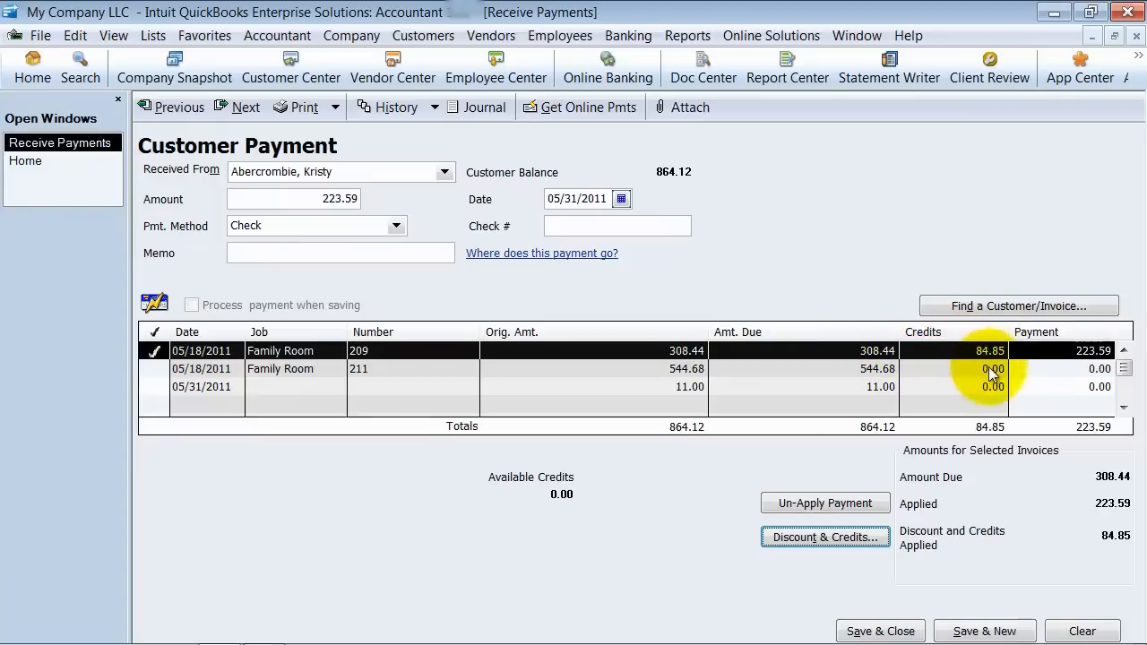
Save and close the Receive Payments transaction for Abercrombie, Kristy
{"action": "left_click", "coordinate": [1093, 350]}
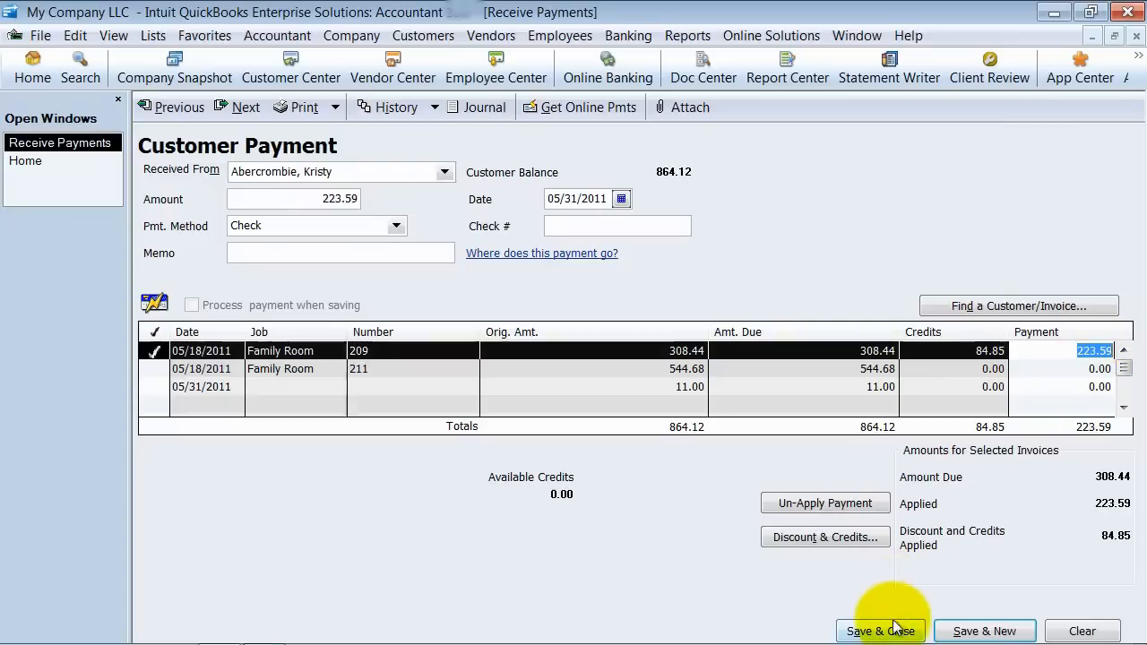
{"action": "mouse_move", "coordinate": [986, 349]}
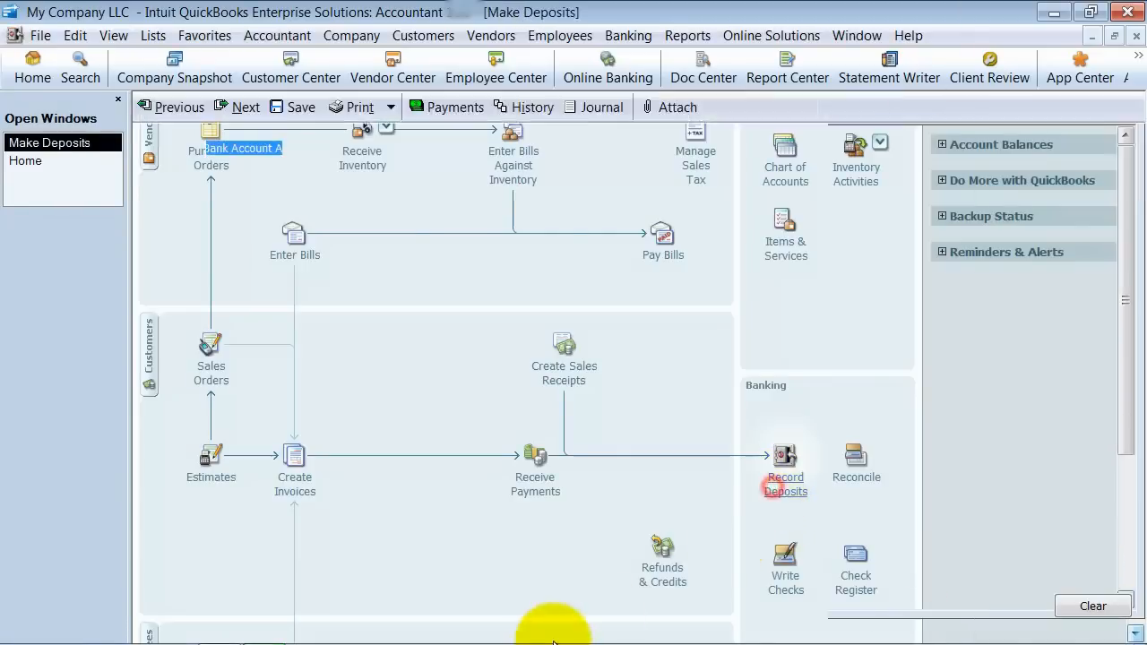
{"action": "left_click", "coordinate": [785, 457]}
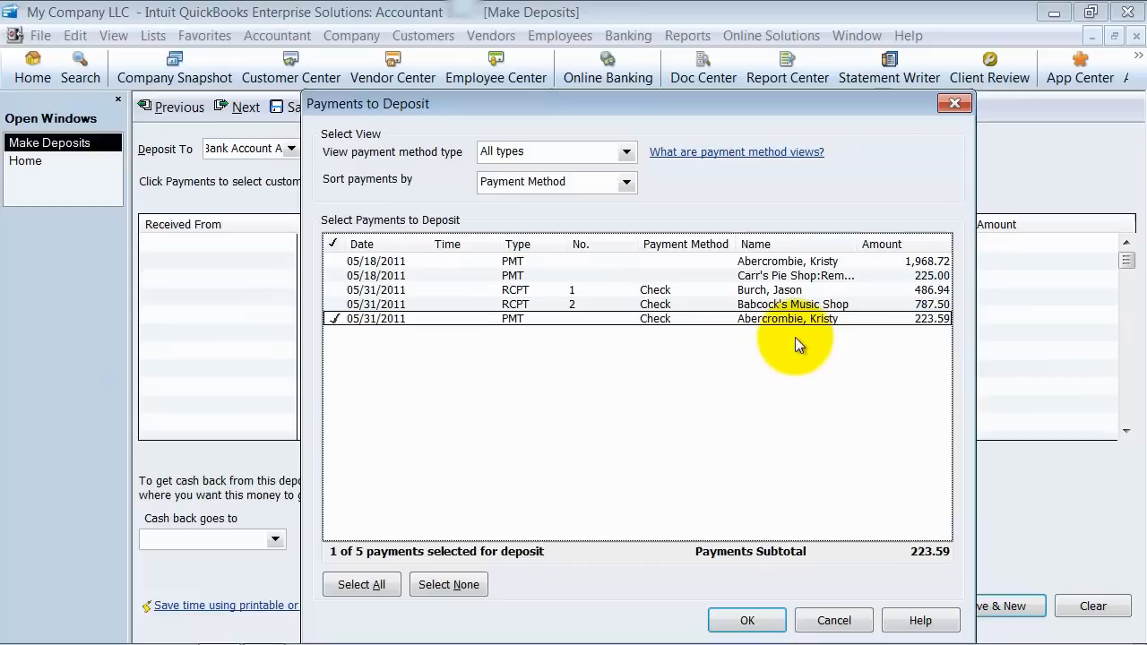
{"action": "left_click", "coordinate": [746, 620]}
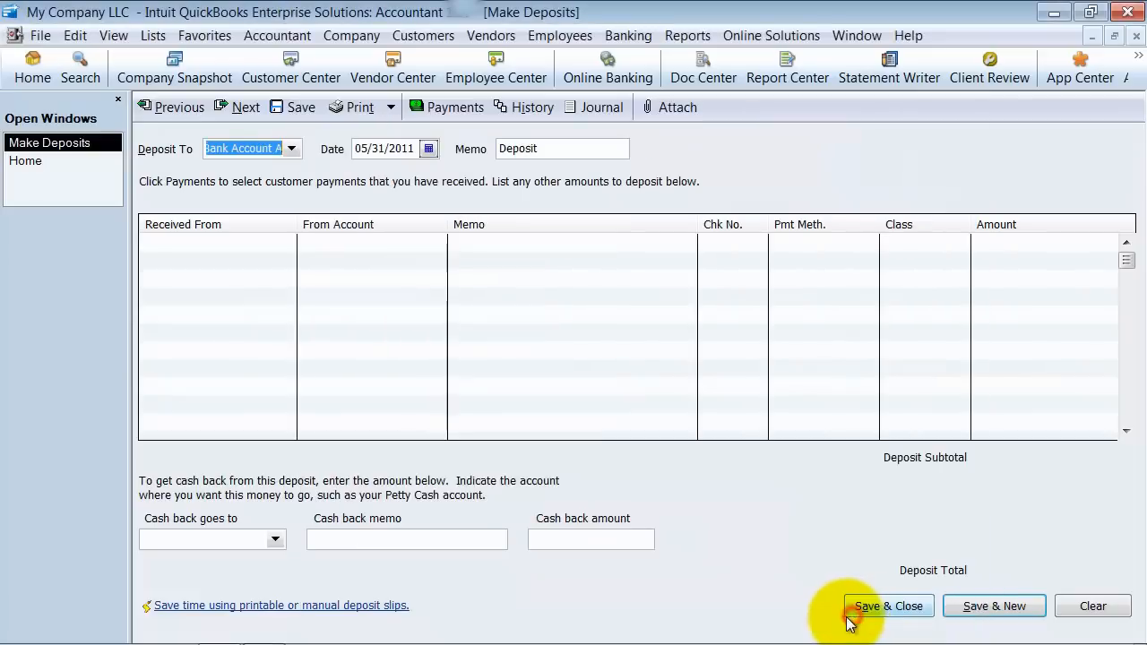
{"action": "mouse_move", "coordinate": [291, 68]}
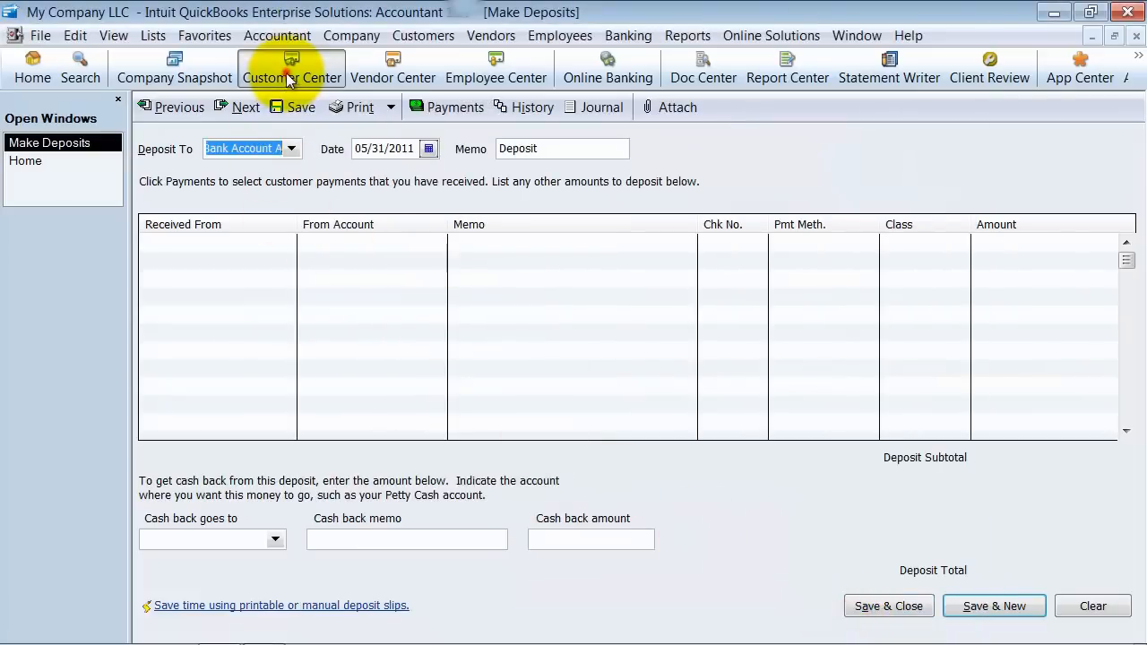
From the Customer Center, reopen credit memo 124 showing 0.00 remaining credit
{"action": "left_click", "coordinate": [290, 68]}
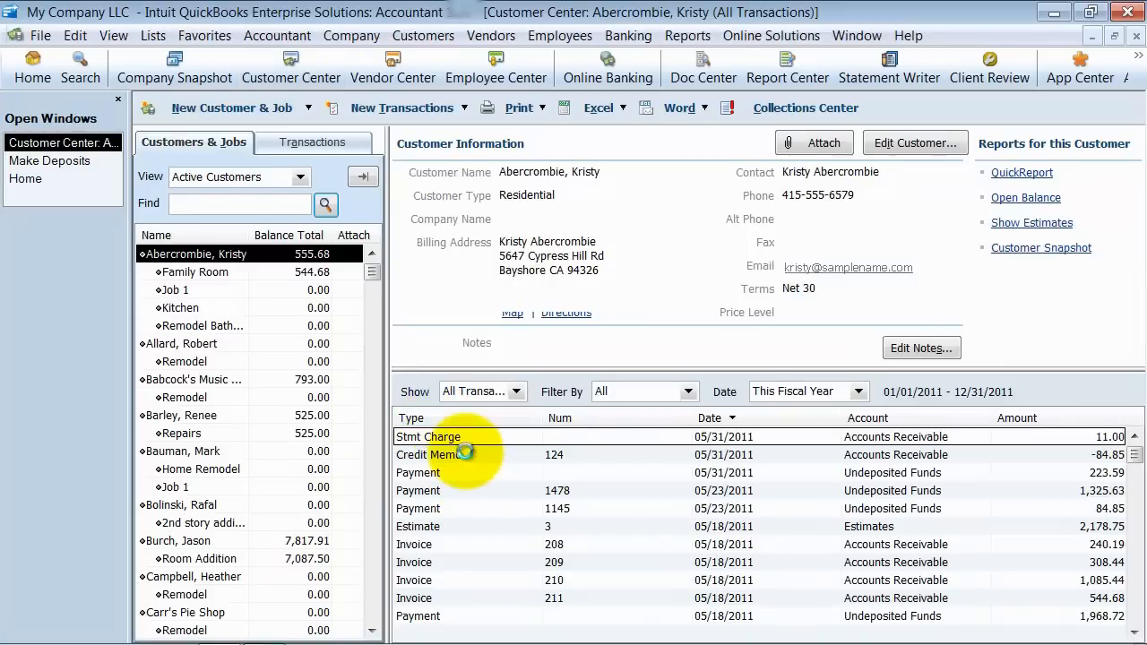
{"action": "double_click", "coordinate": [439, 455]}
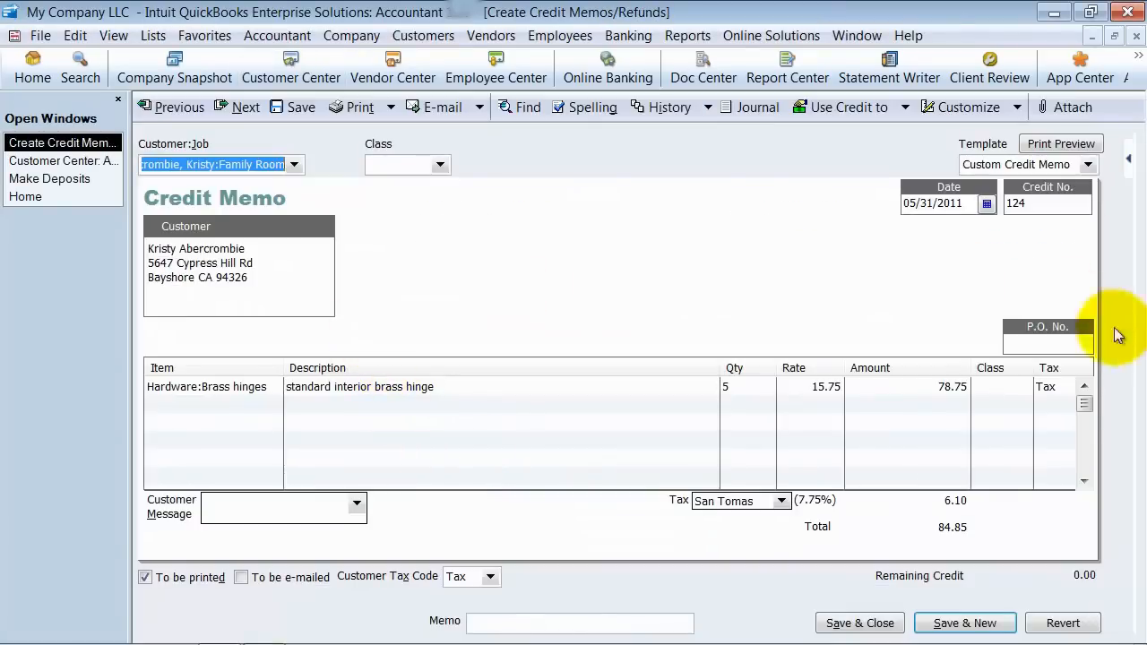
{"action": "mouse_move", "coordinate": [1115, 586]}
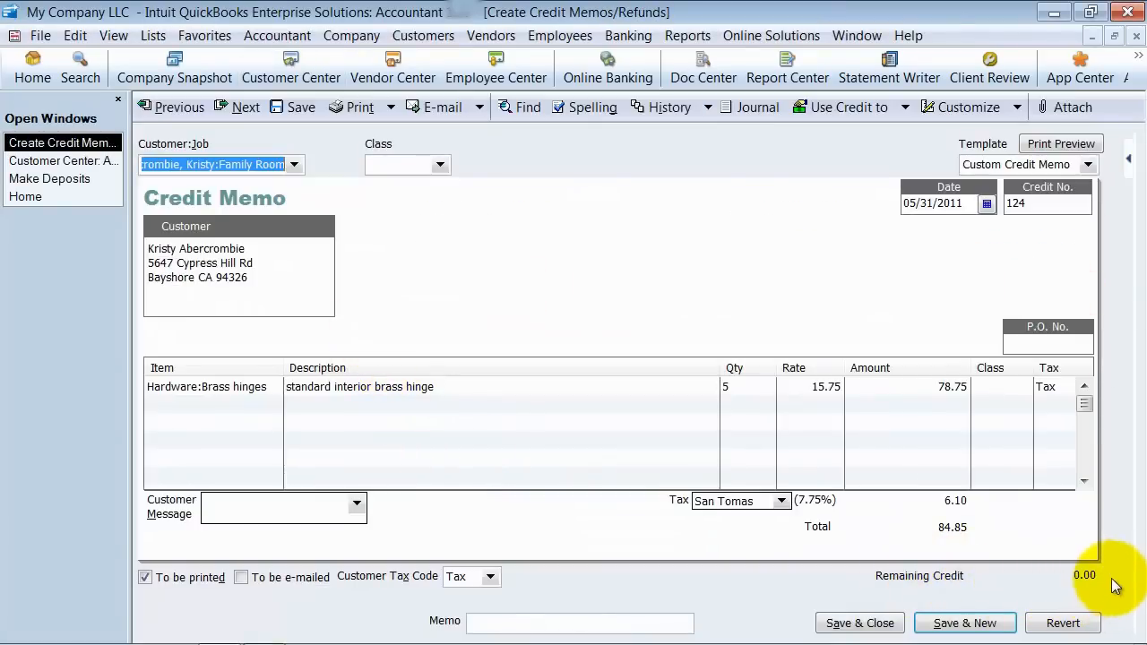
{"action": "mouse_move", "coordinate": [1108, 574]}
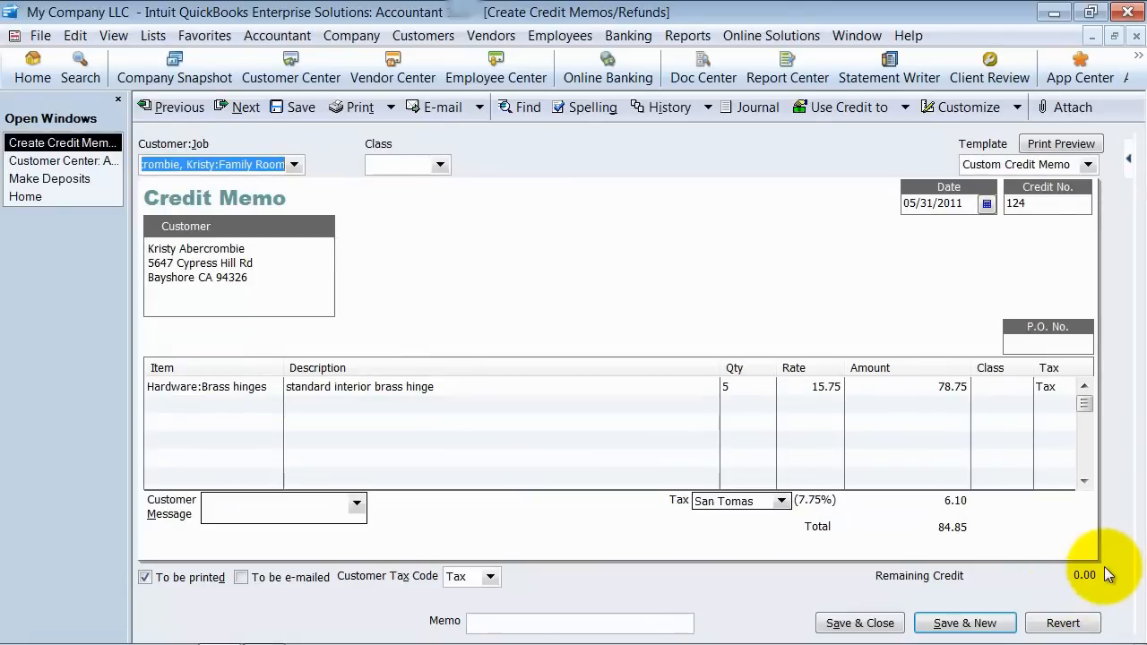